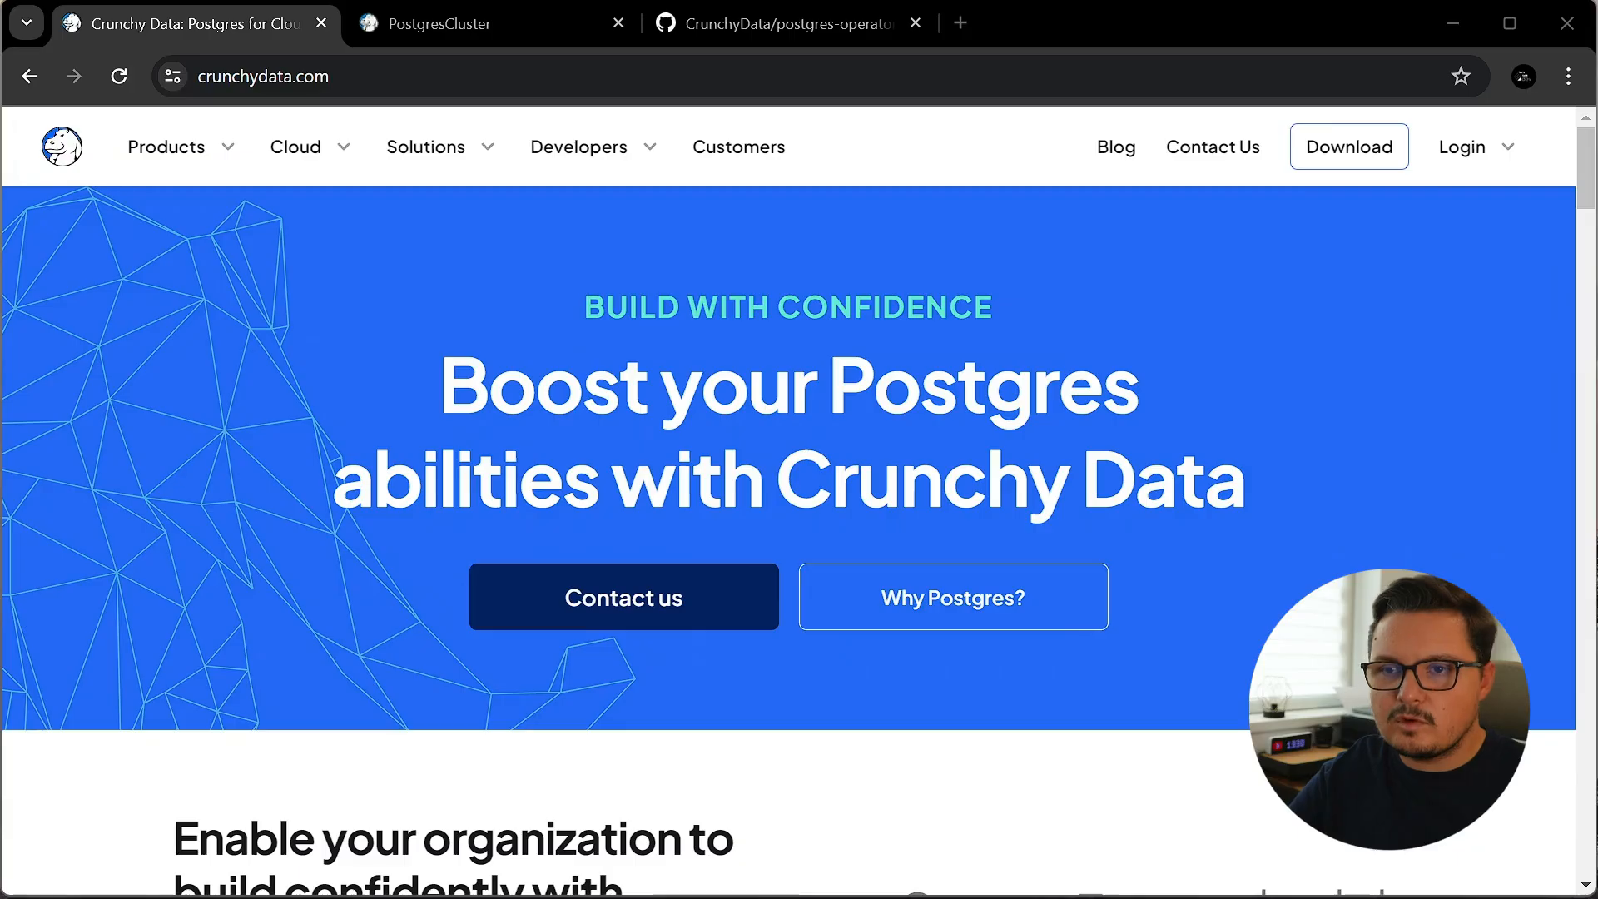
mouse_move(551, 303)
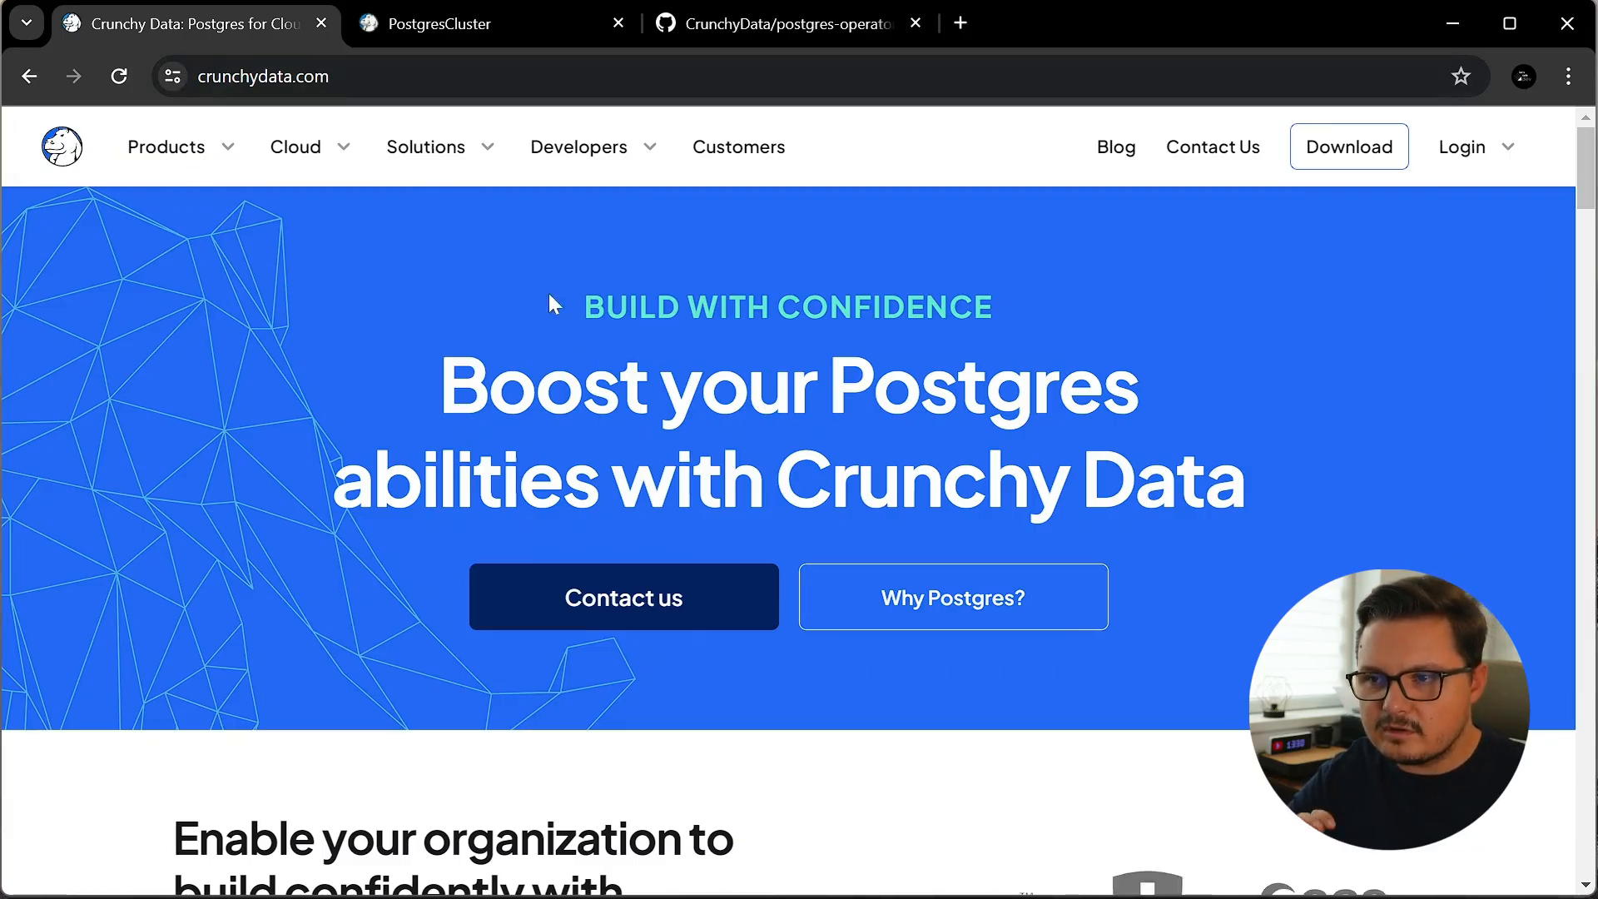
Visit the PostgresCluster reference and Quickstart docs, then land on the postgres-operator-examples GitHub repo
left_click(438, 24)
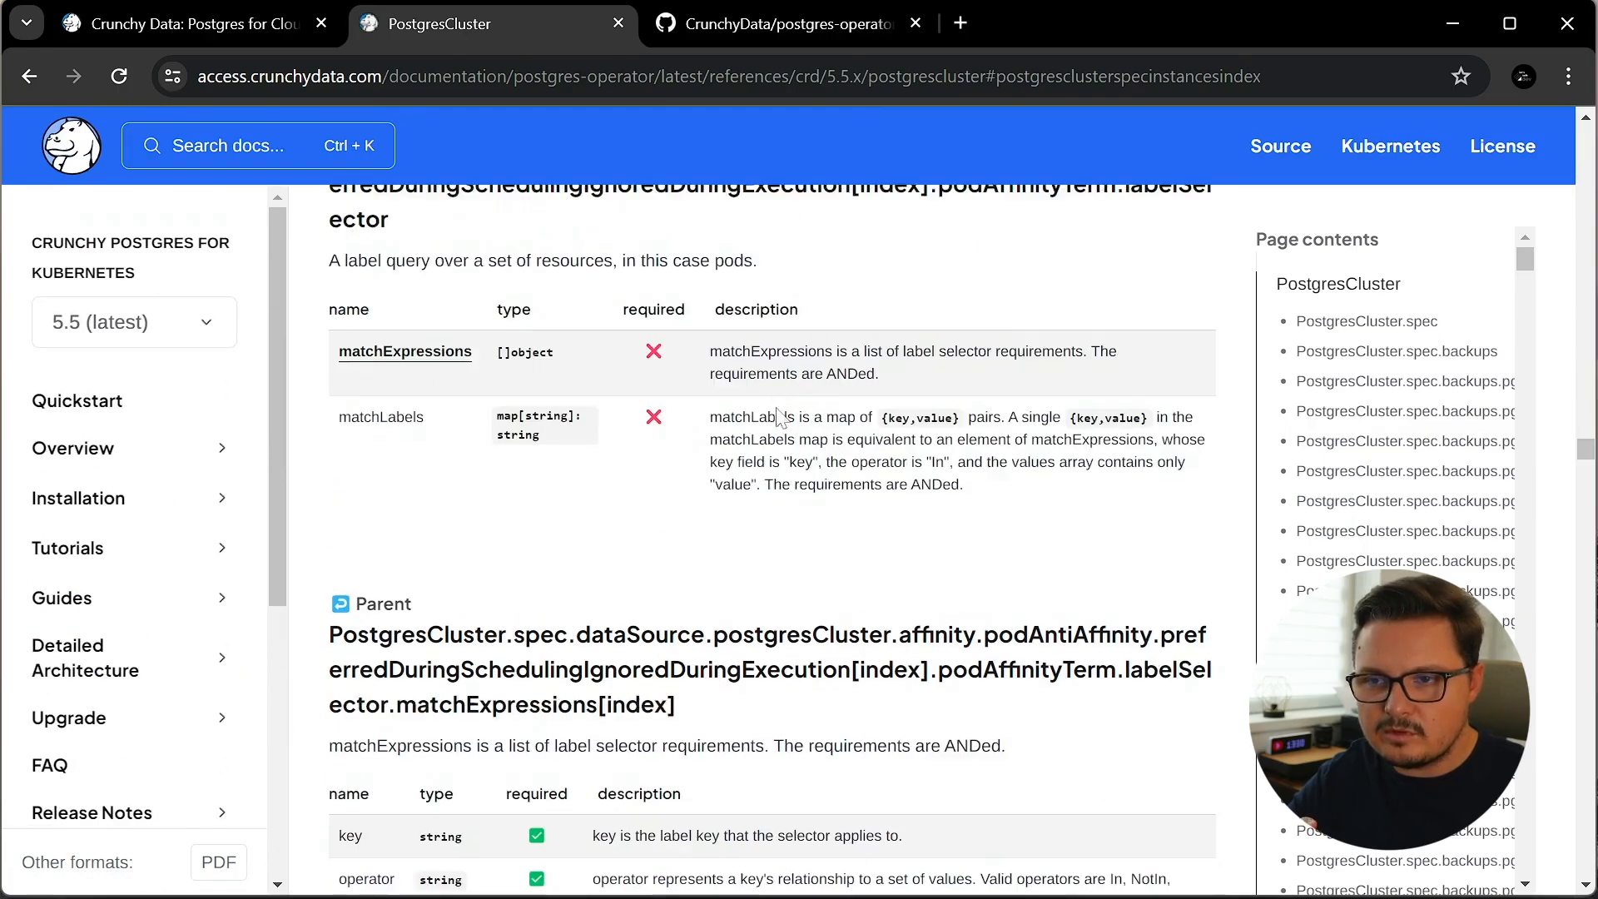
left_click(77, 400)
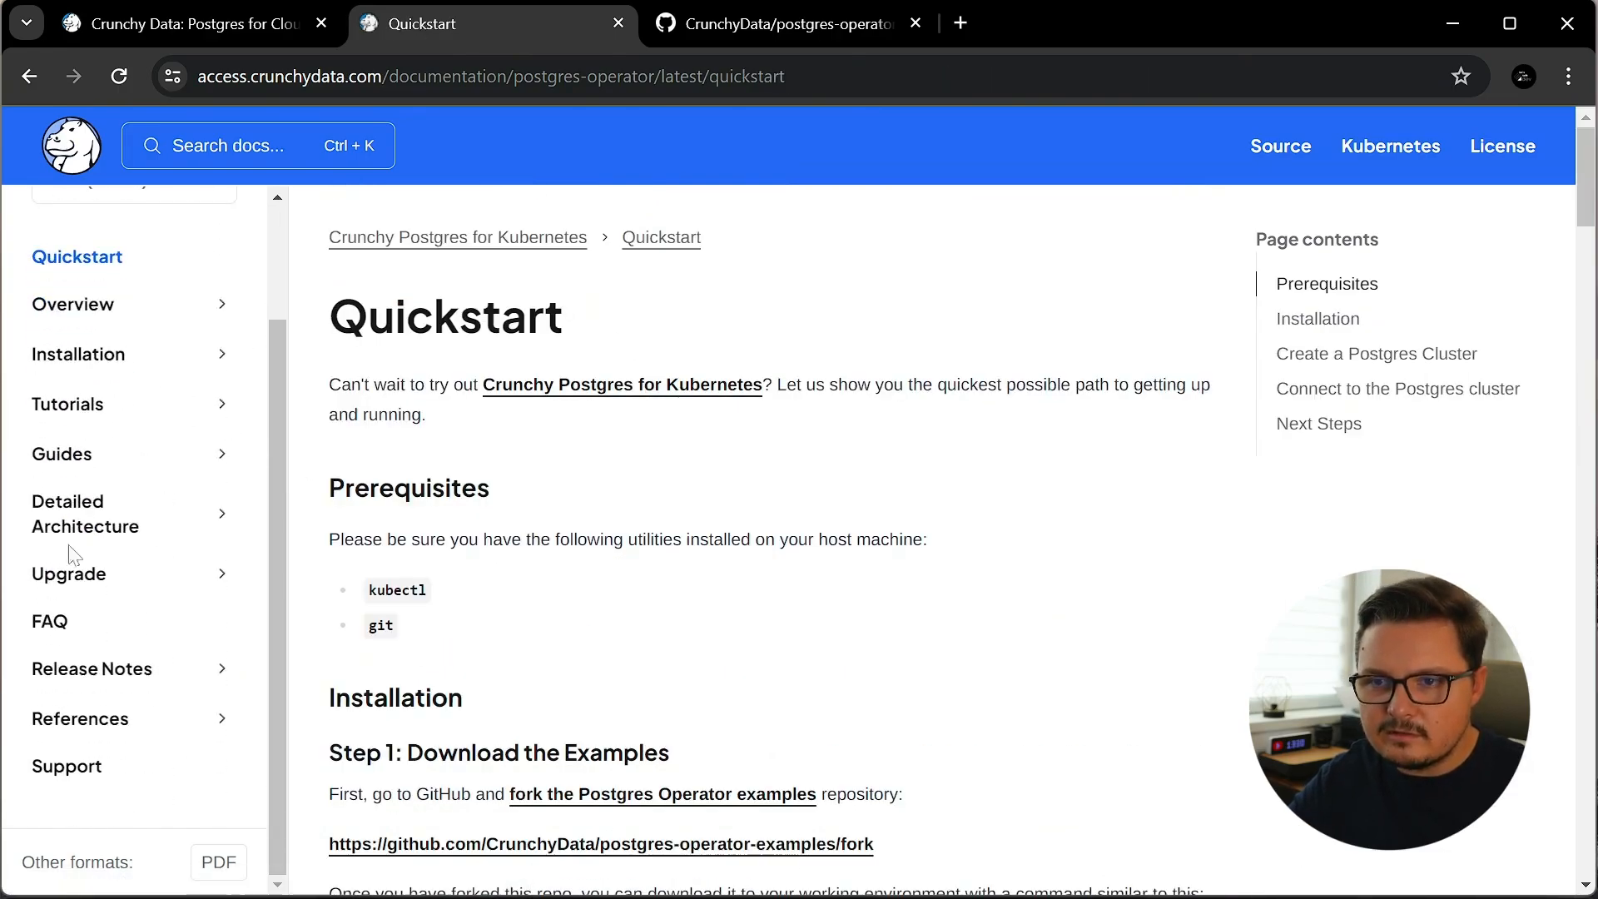
left_click(785, 22)
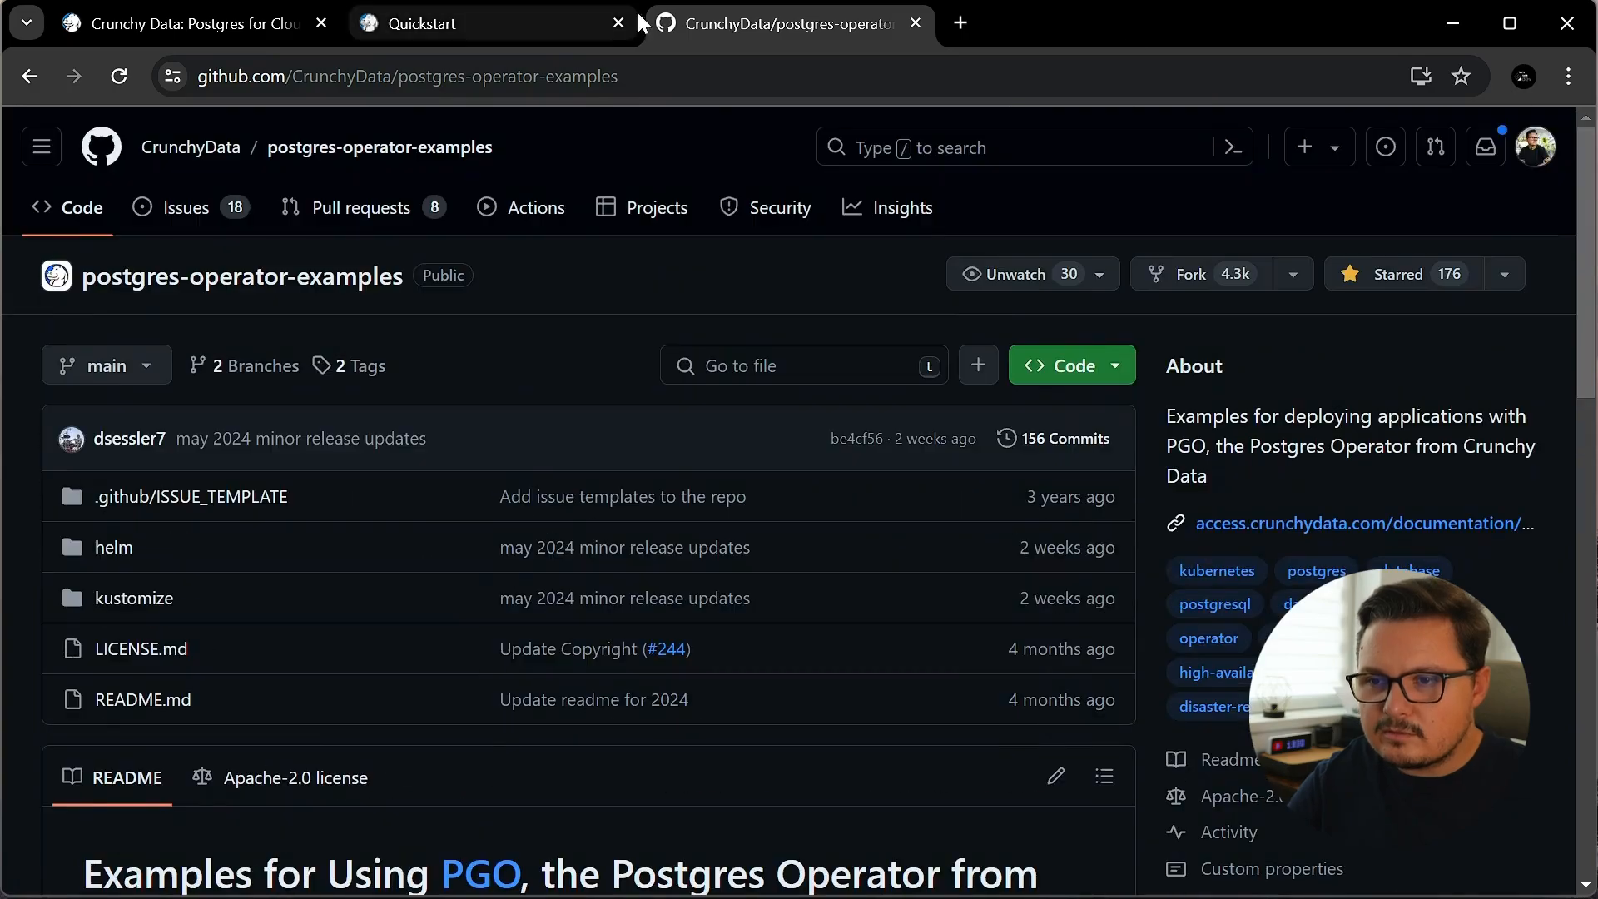
mouse_move(1129, 52)
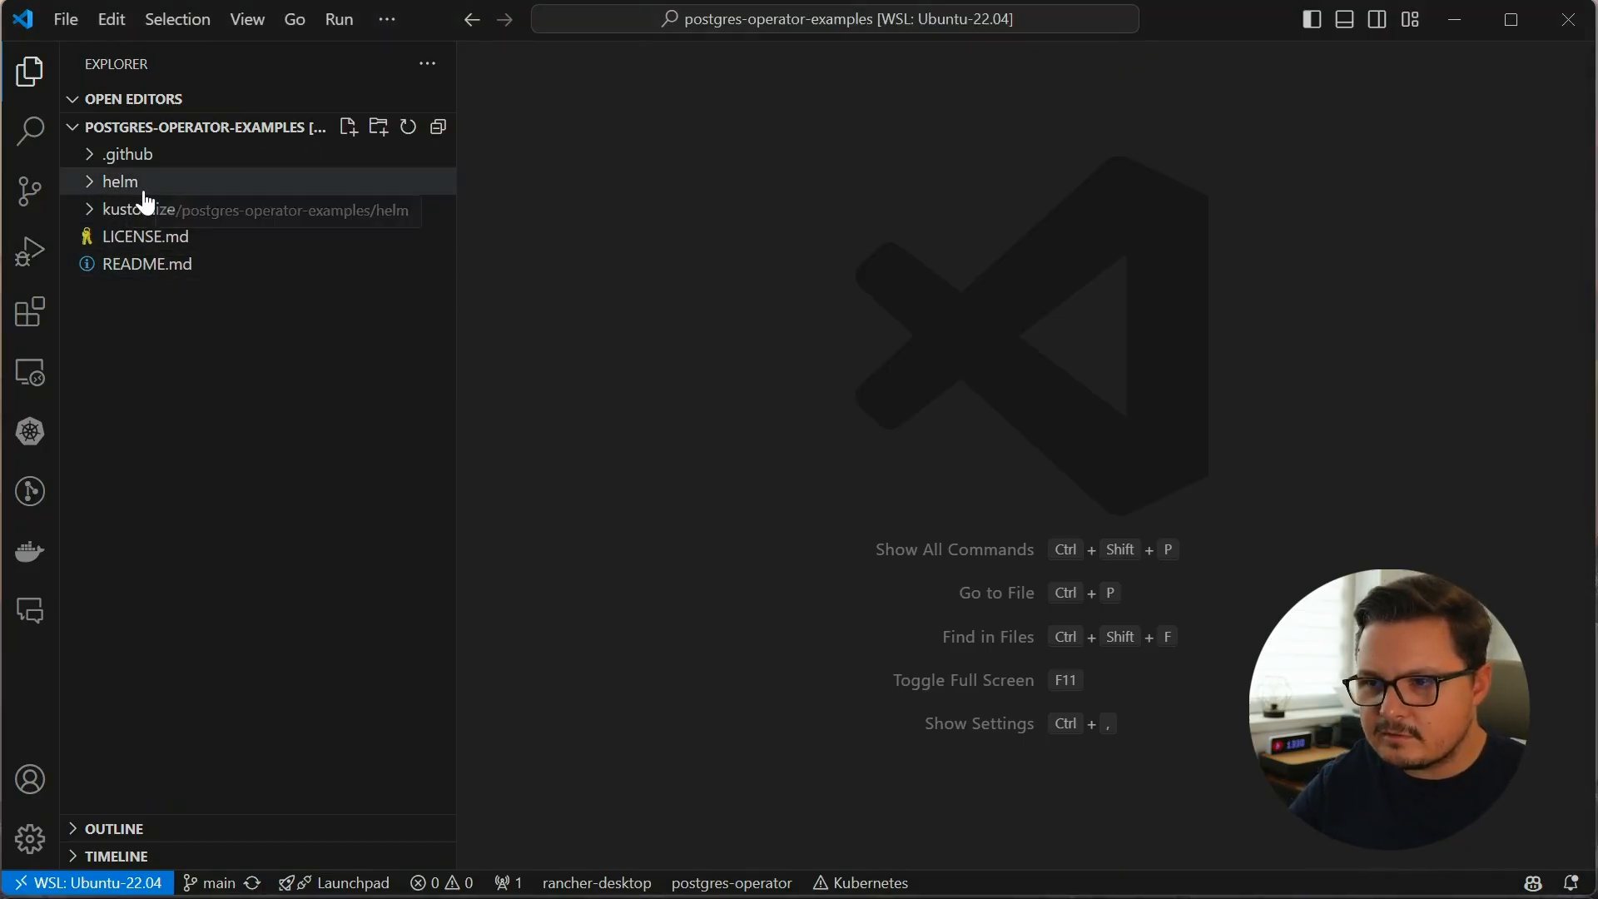
Expand kustomize/install to reveal crd, default, manager, namespace, rbac and singlenamespace
left_click(139, 209)
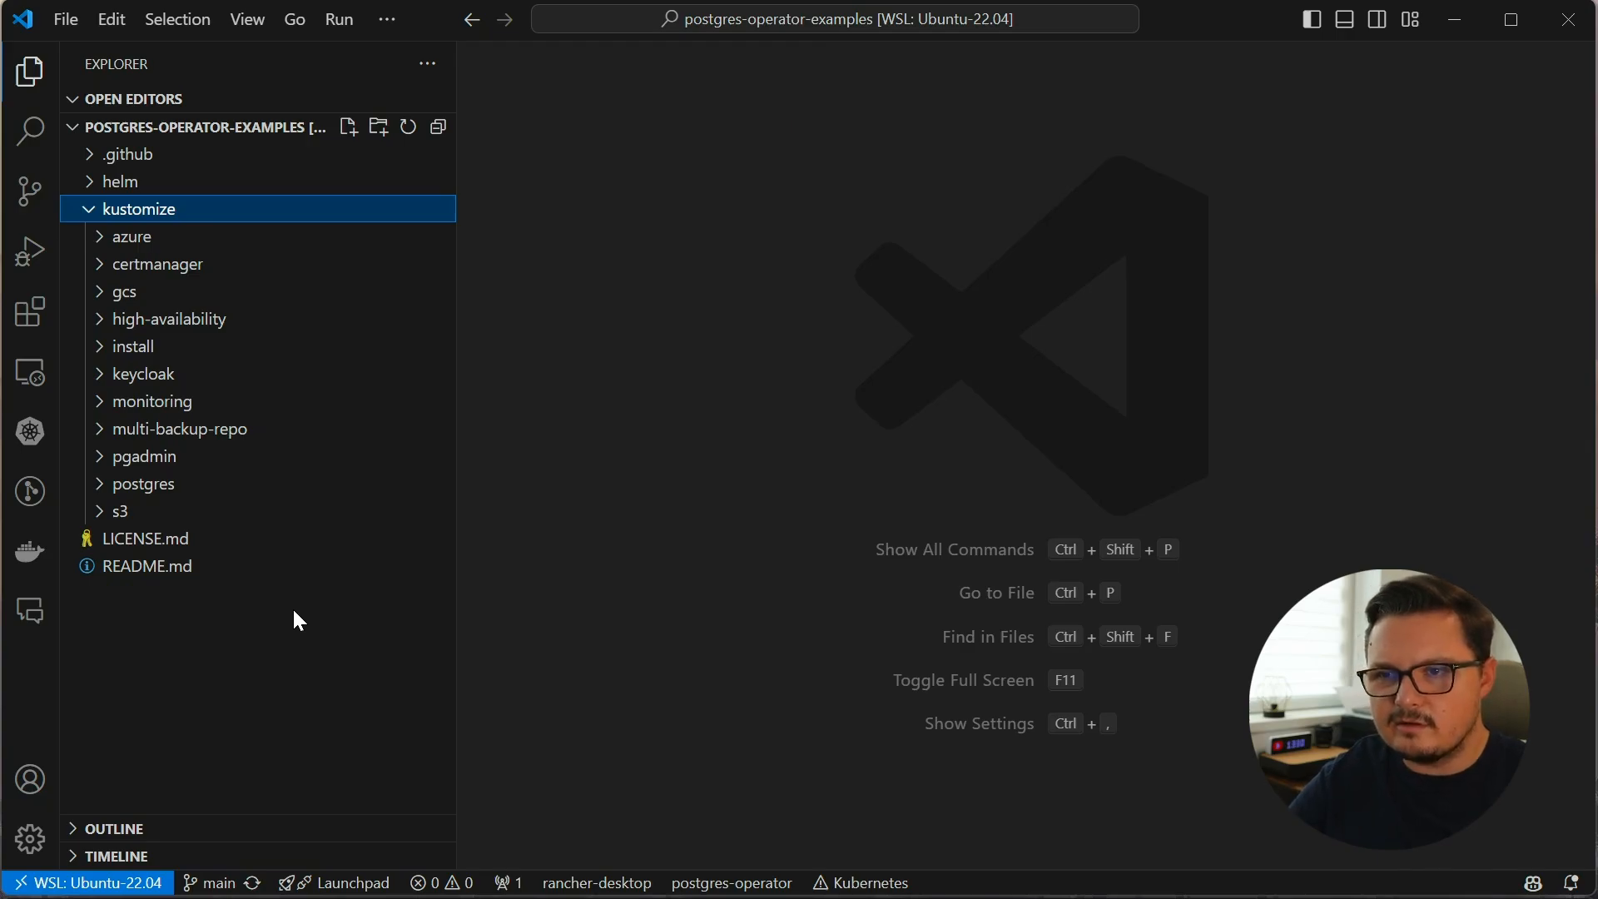
mouse_move(134, 346)
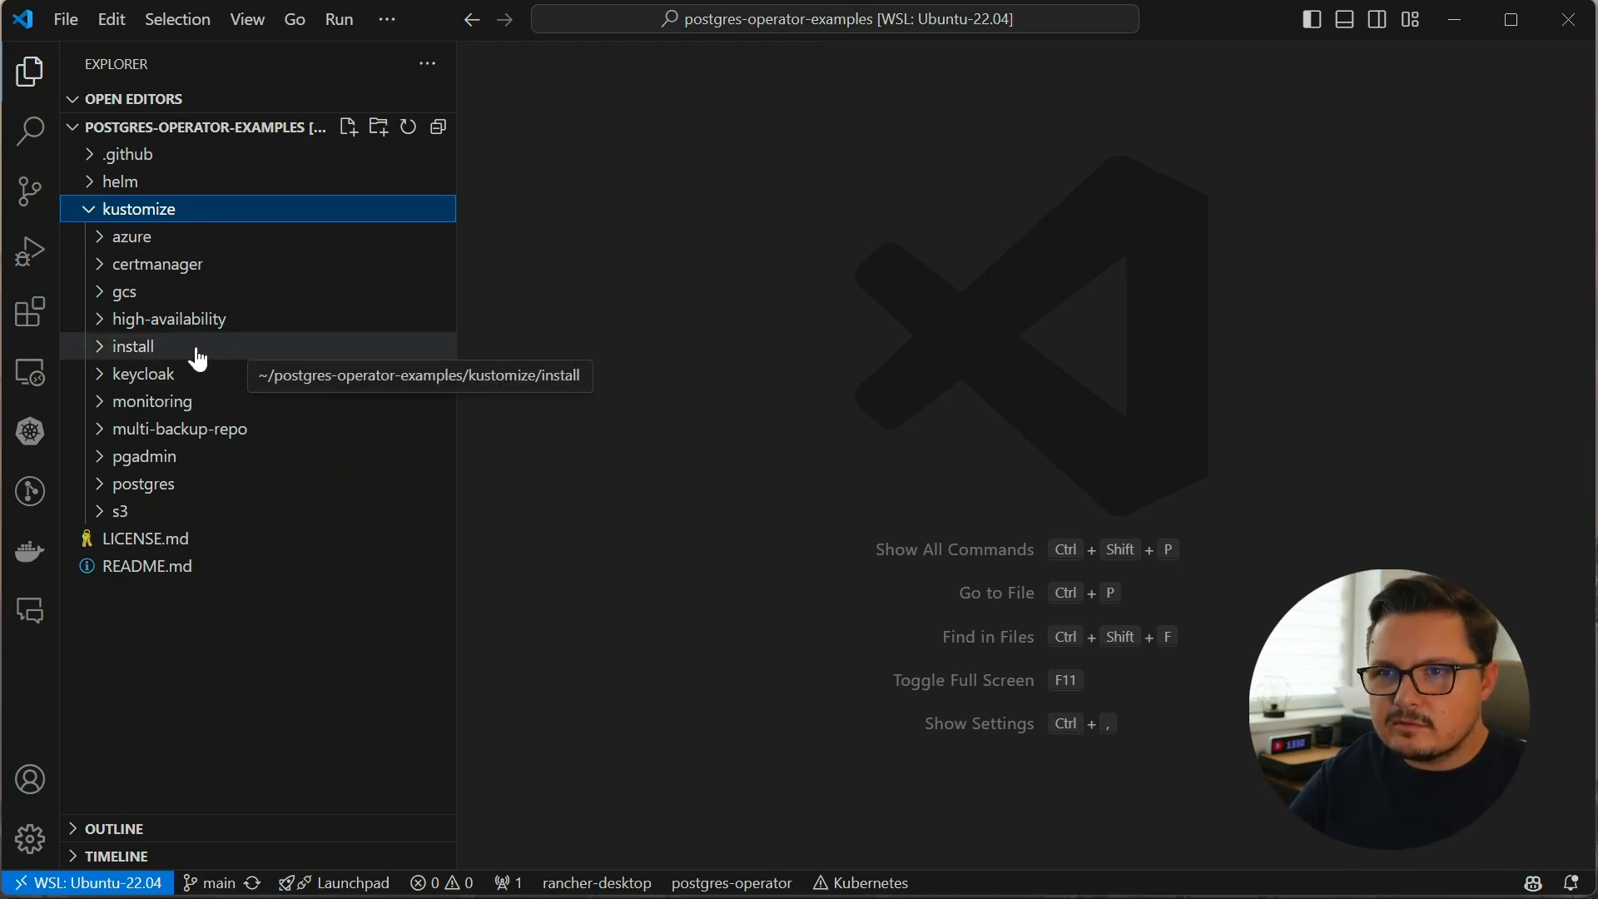
left_click(133, 346)
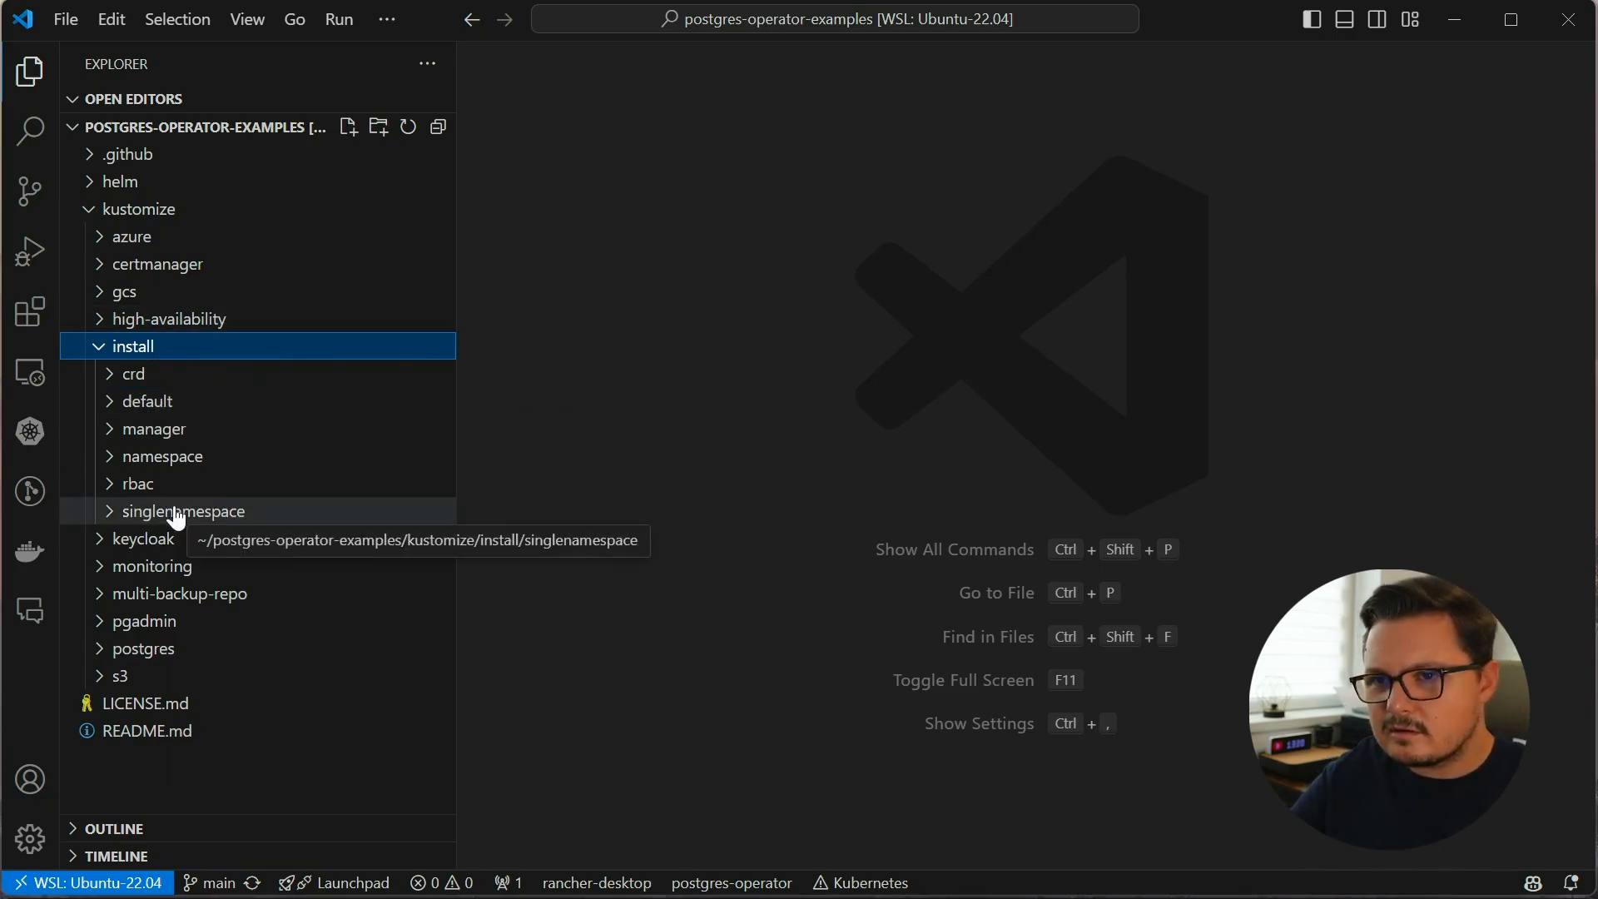
mouse_move(210, 418)
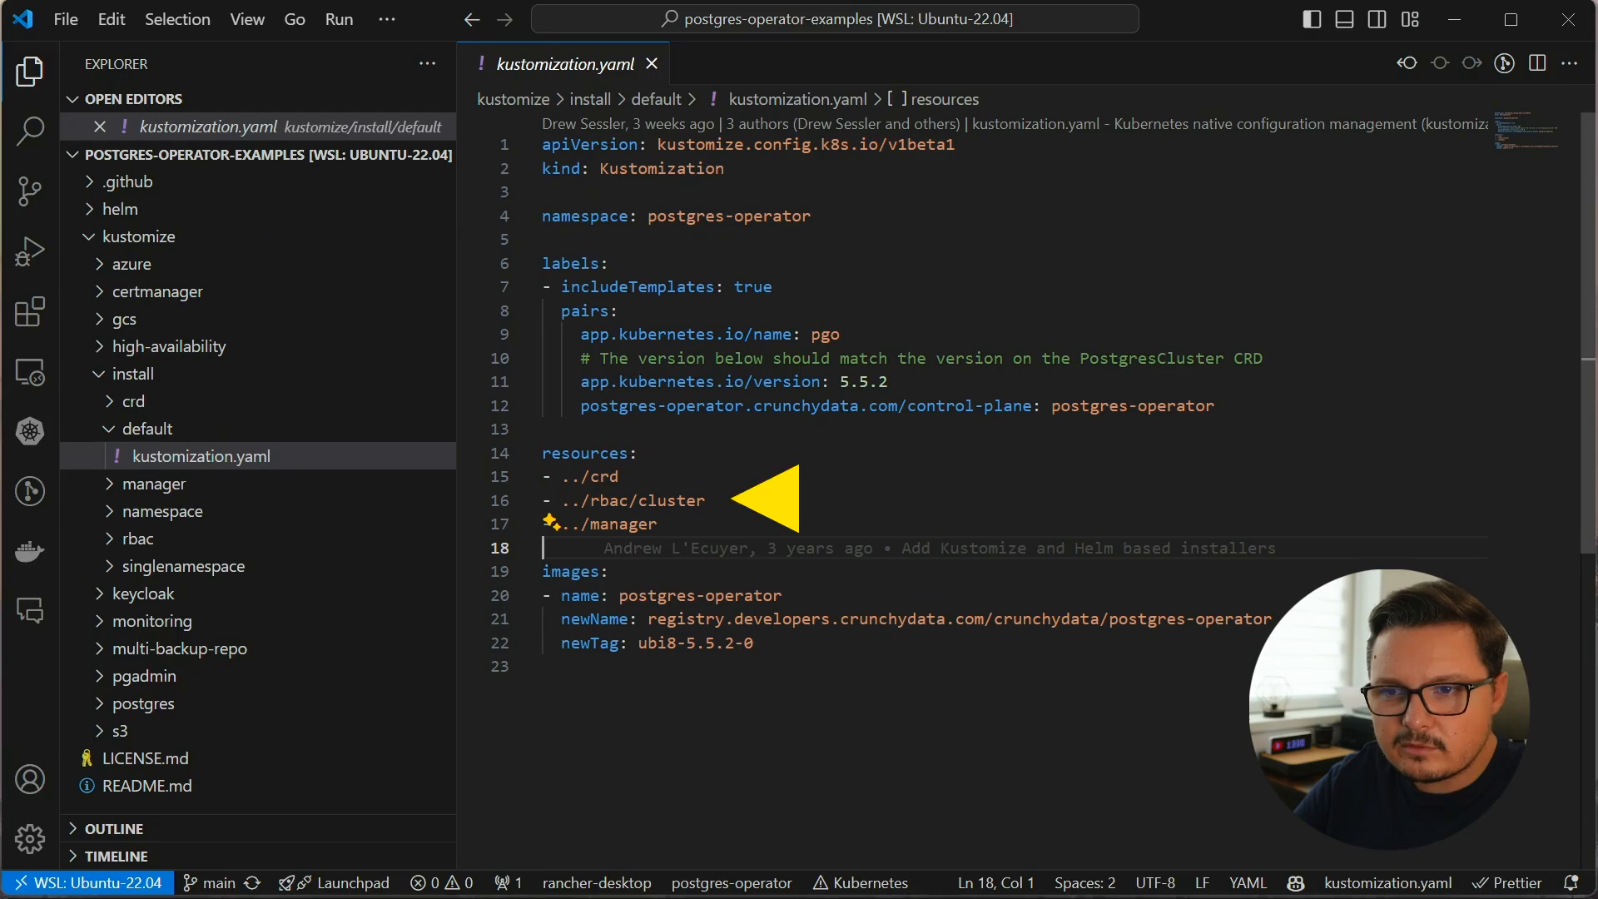
mouse_move(408, 429)
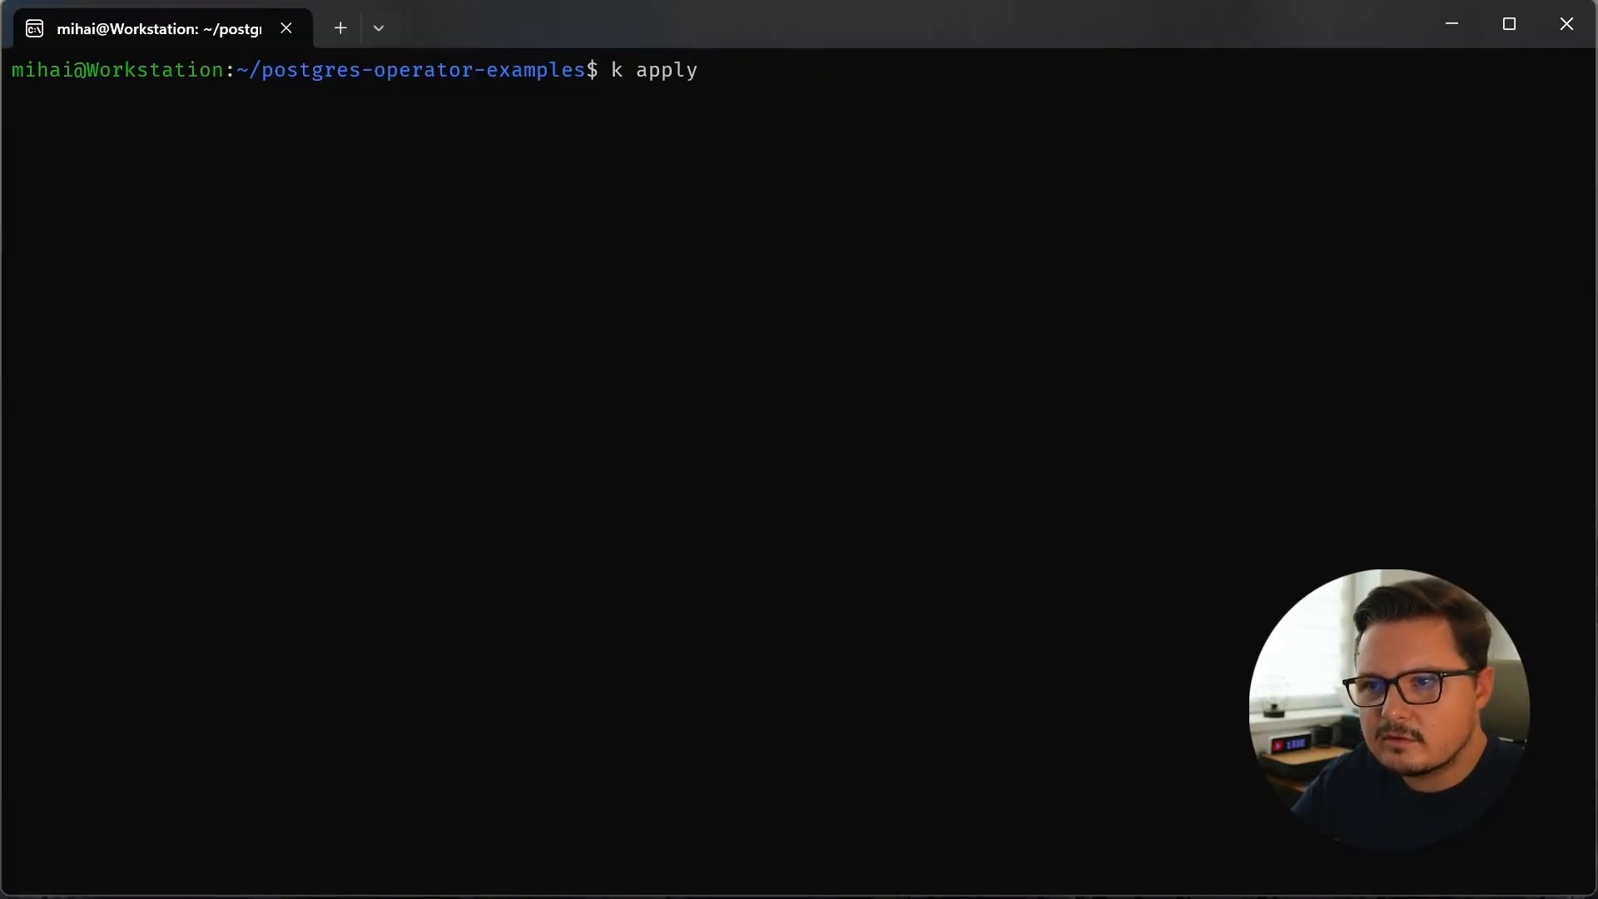
Apply the kustomize install manifests, rerunning the default apply with --server-side --force-conflicts
type("-k ./kustomize/install/namespace/")
type("k apply -k ./kustomize/install/default/ --serversid")
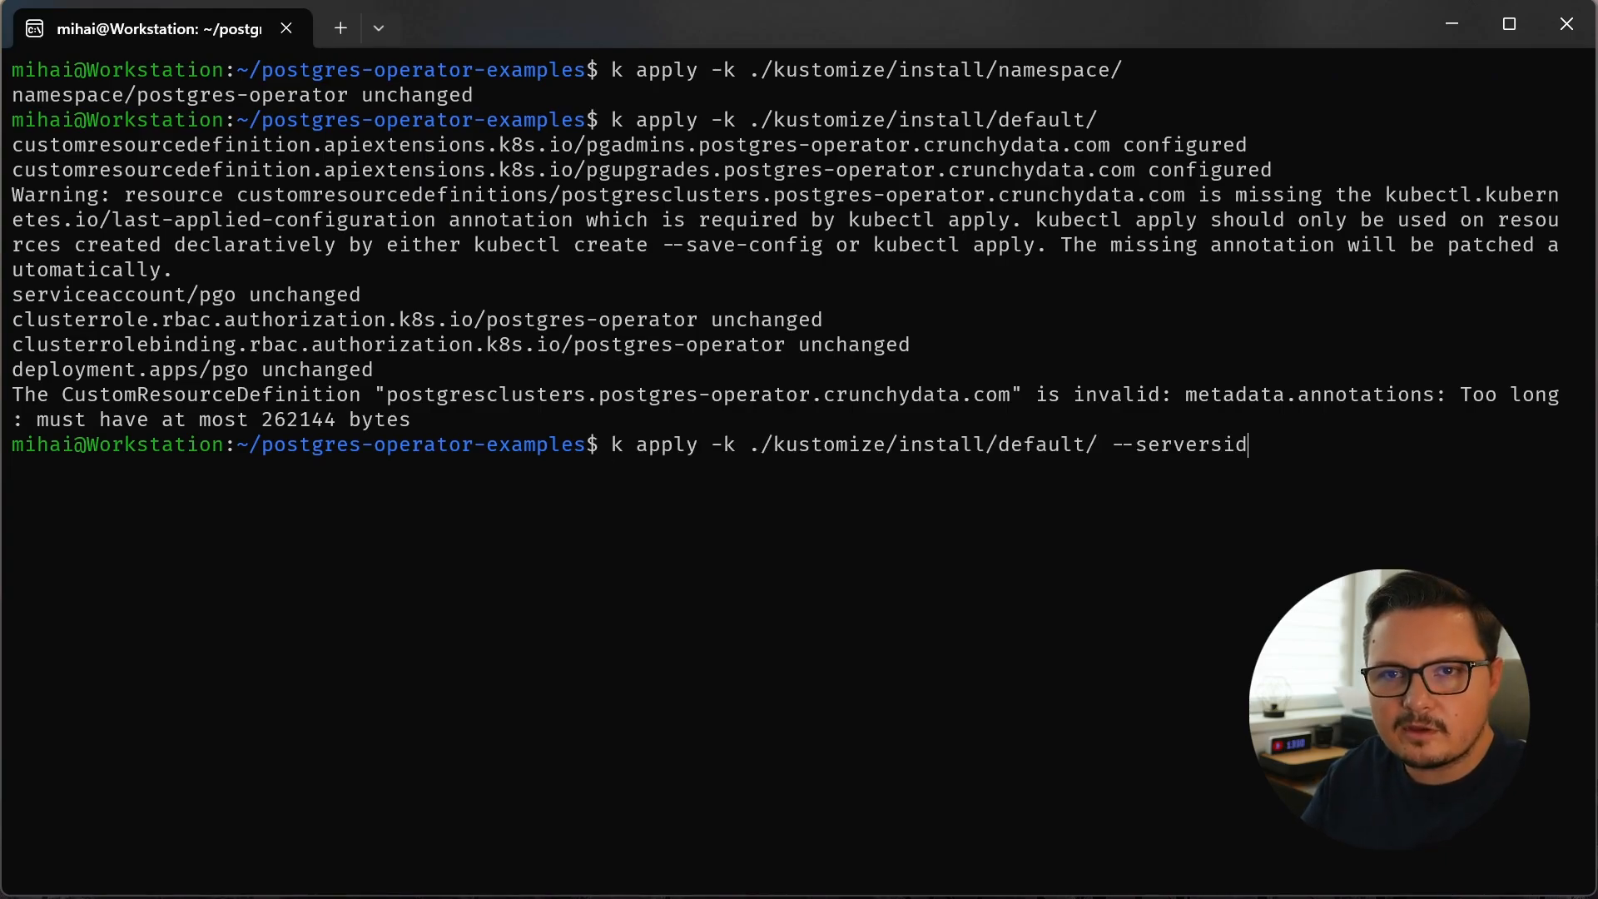
type("e-apply")
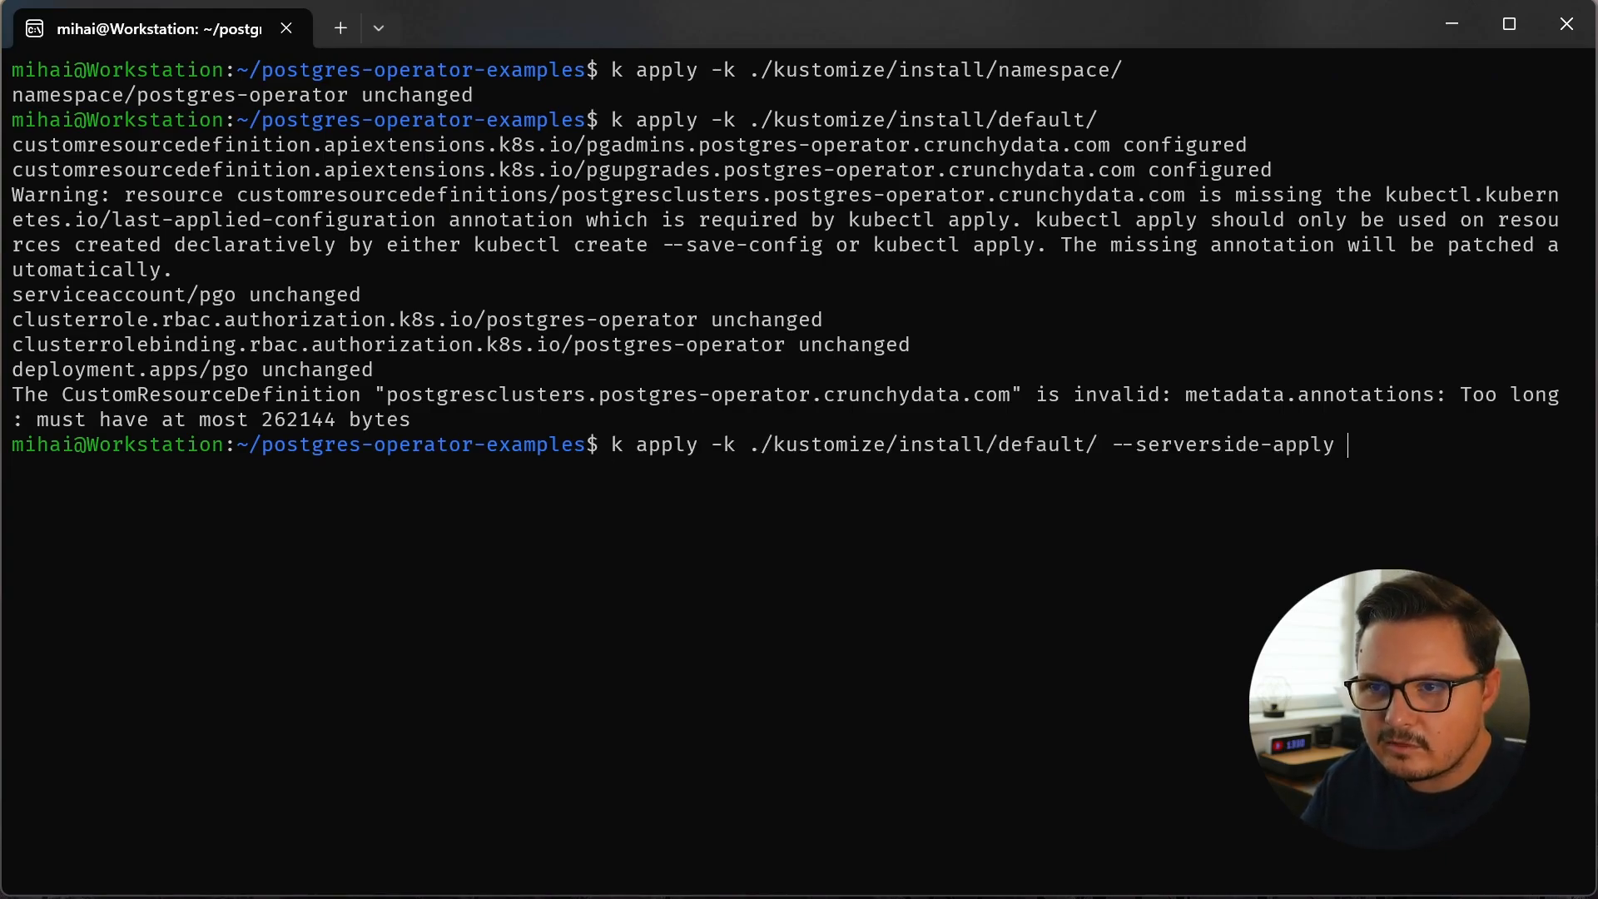
key("BackSpace")
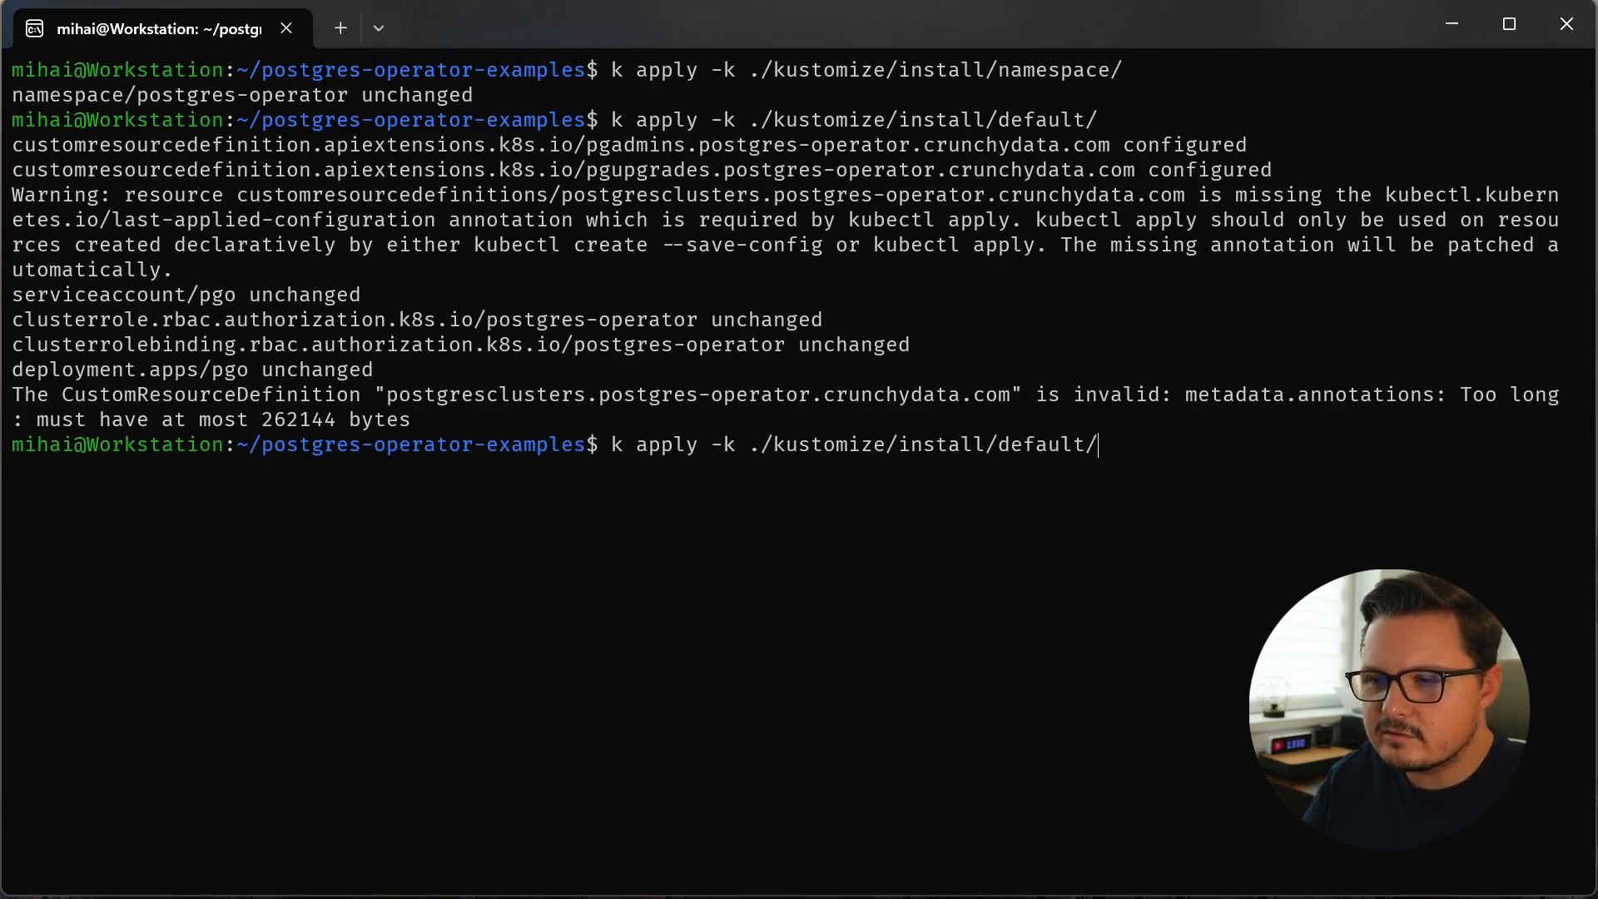
type("--server-side")
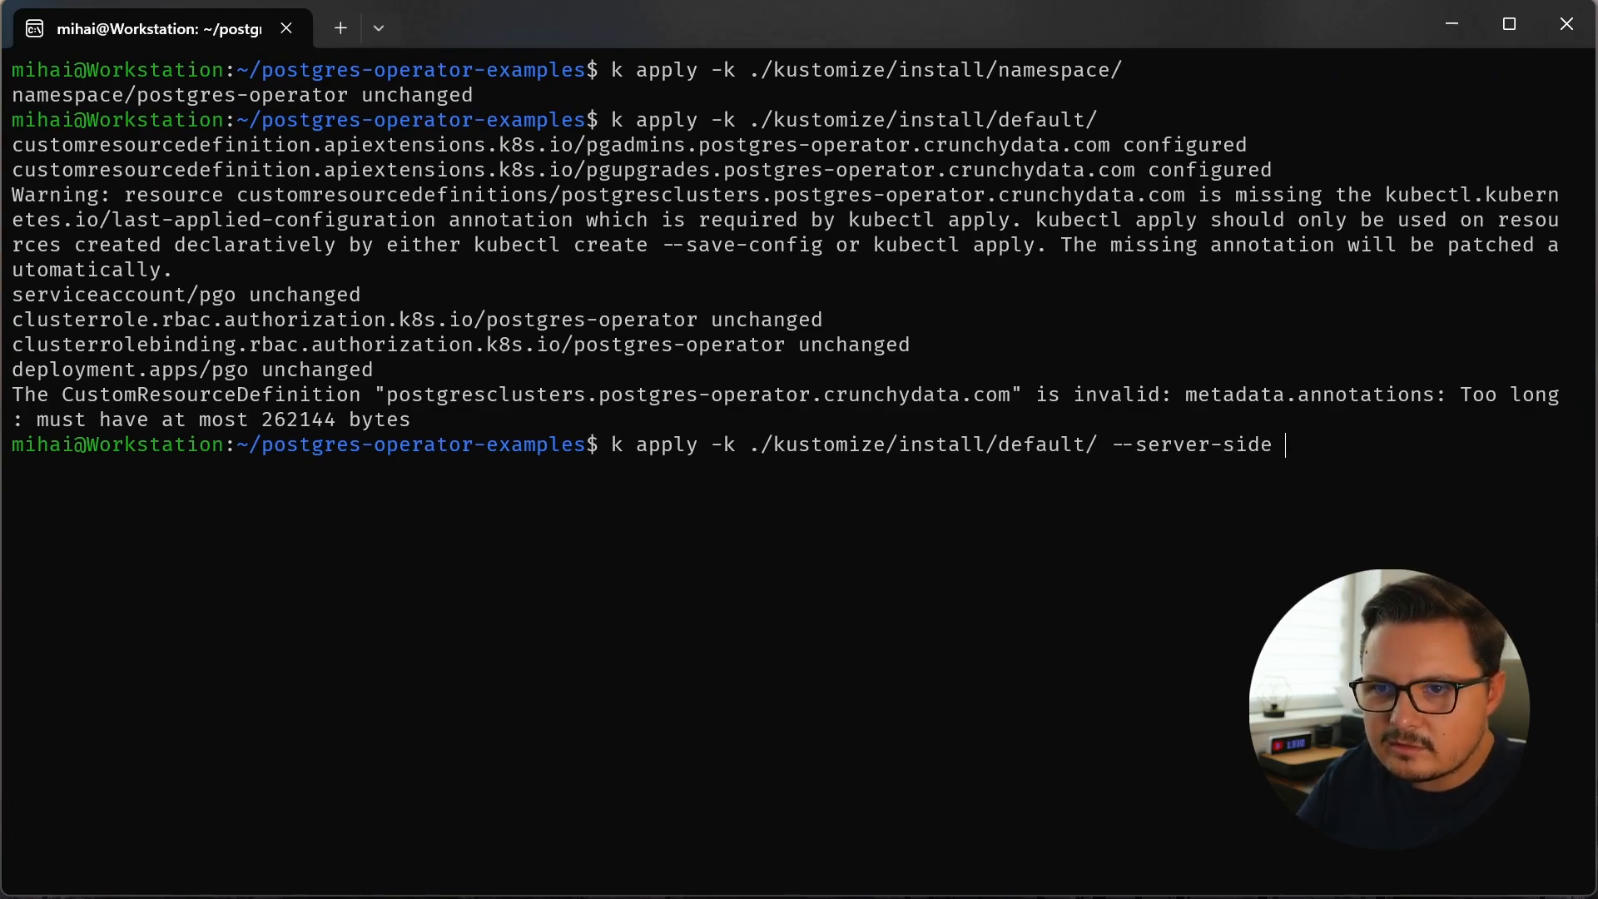
type("--force-conflit")
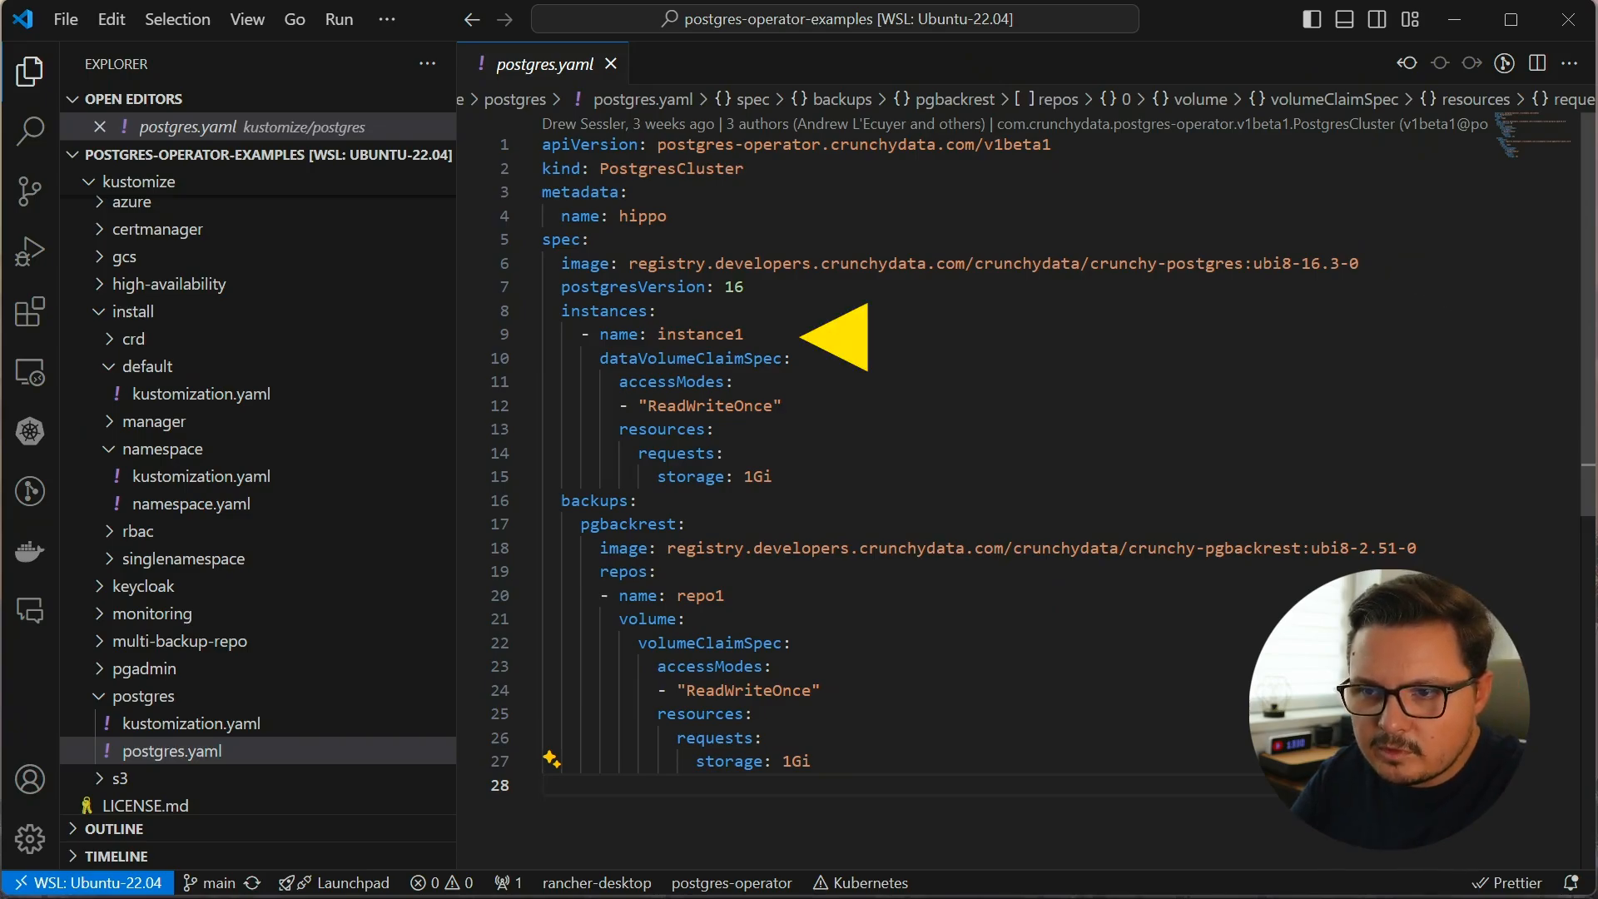
Collapse the postgres folder and bring up the Kubernetes view listing pgo and hippo pods
left_click(148, 696)
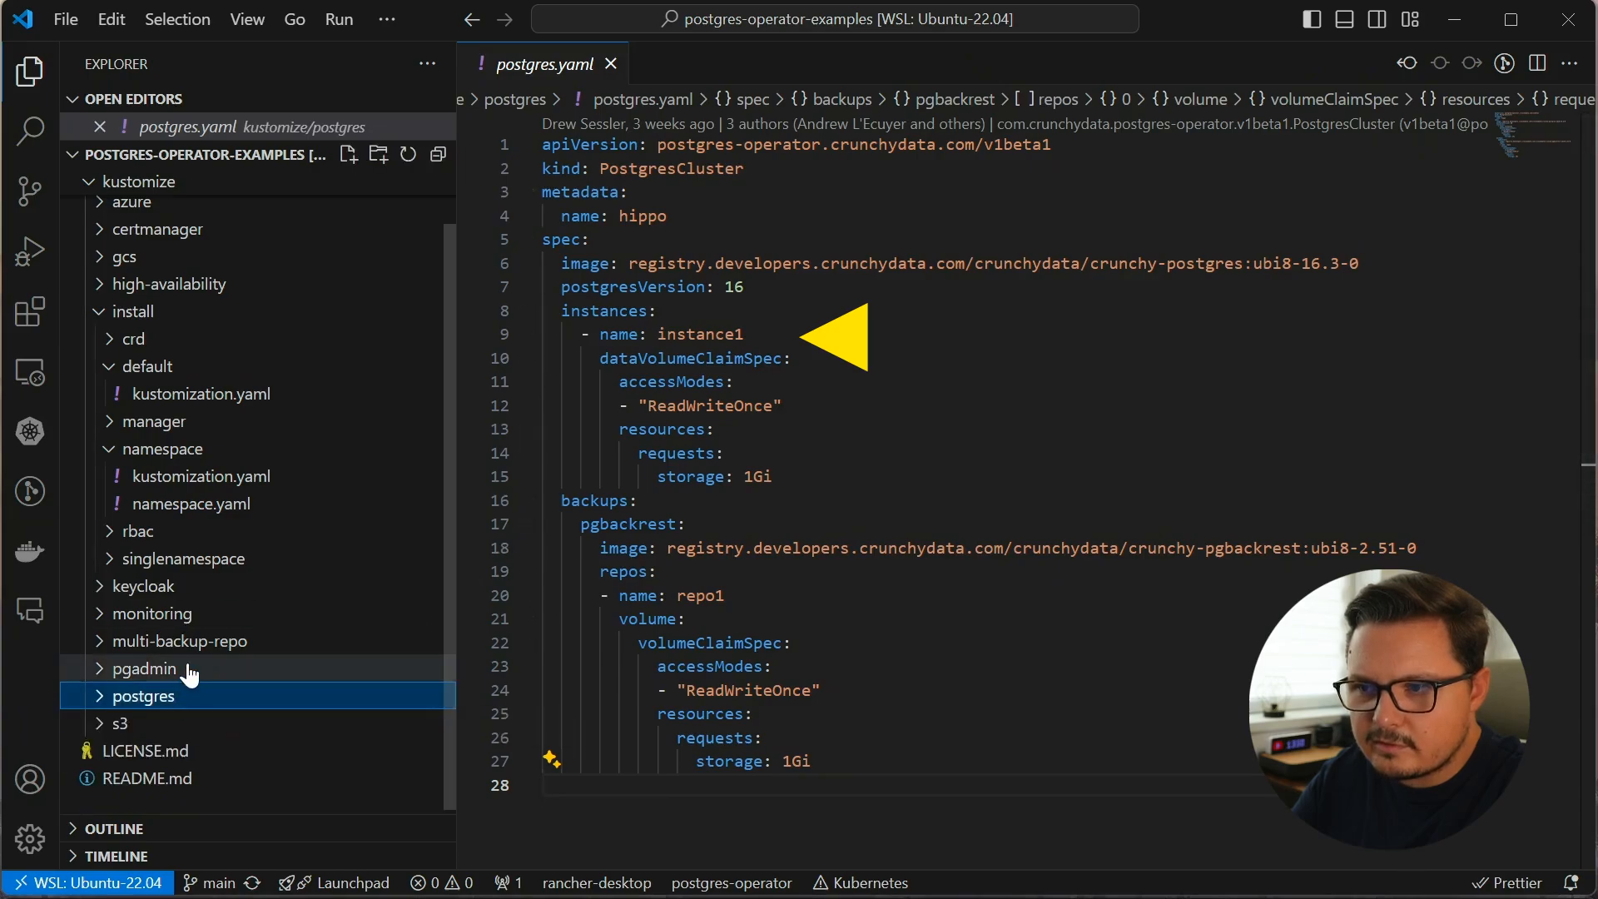
left_click(148, 670)
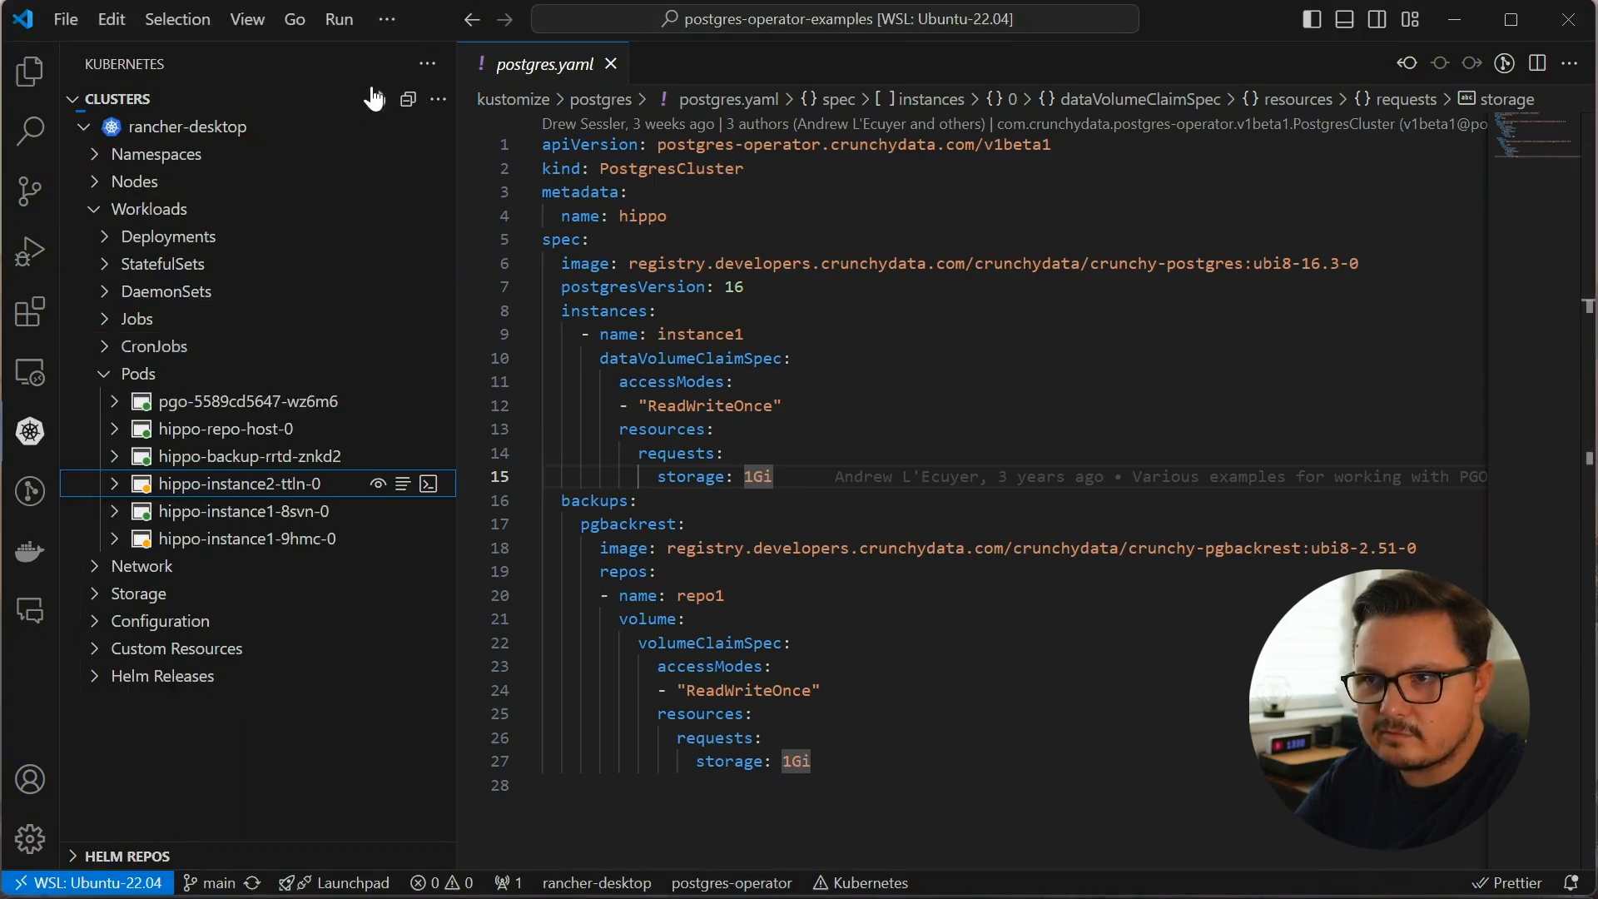
Refresh the pods and expand Network > Services showing hippo-pods, ha, primary, replicas and ha-config
left_click(376, 98)
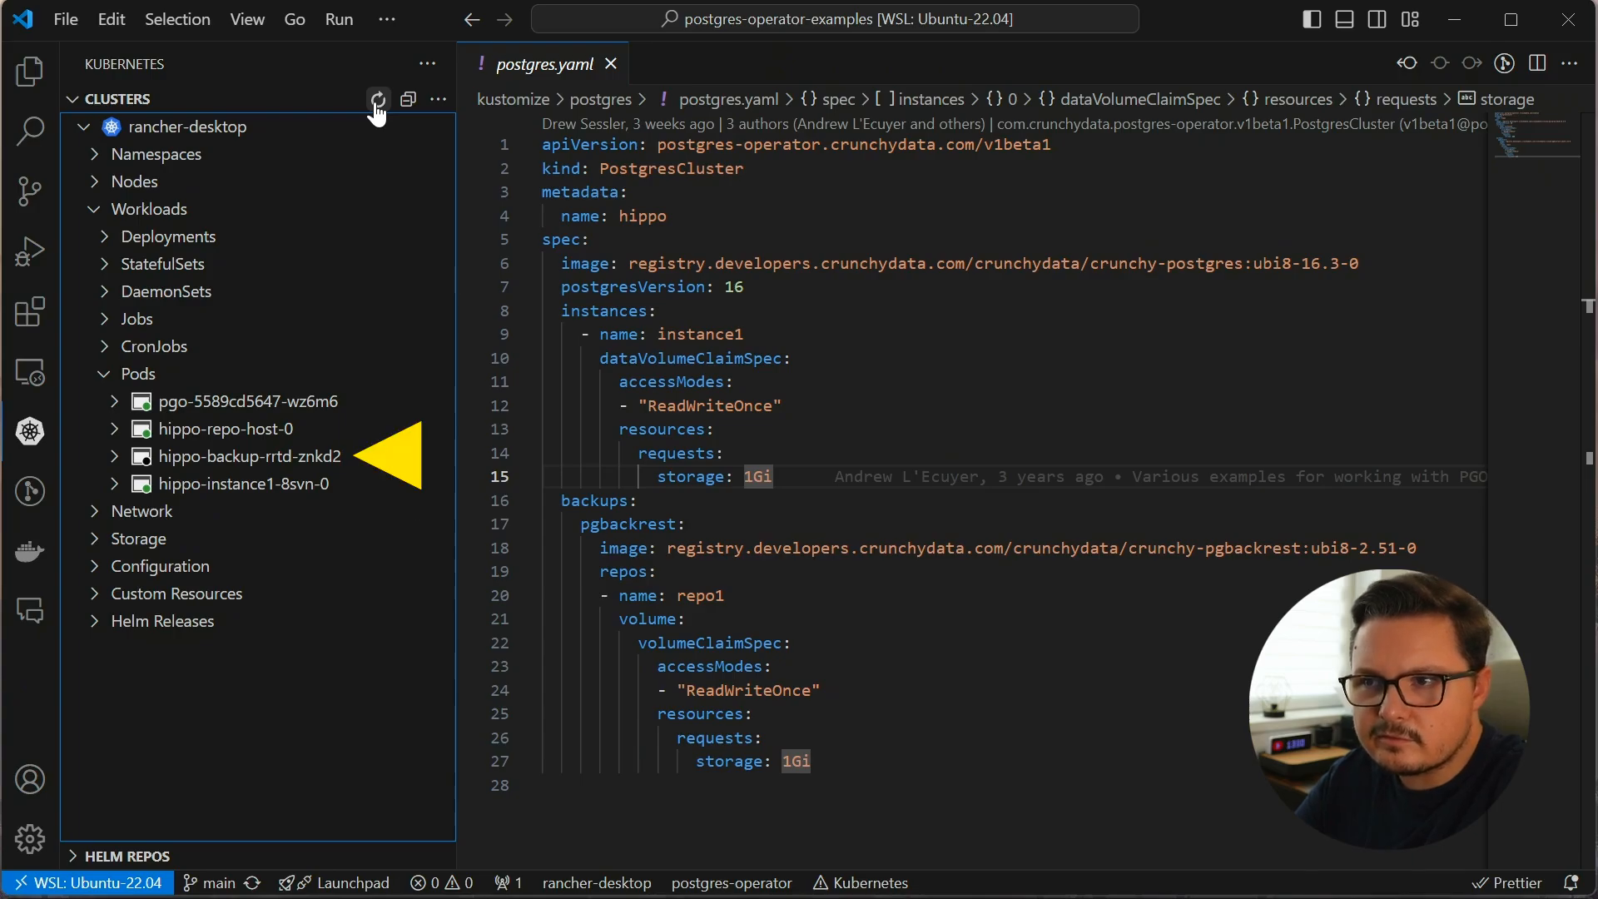
left_click(676, 381)
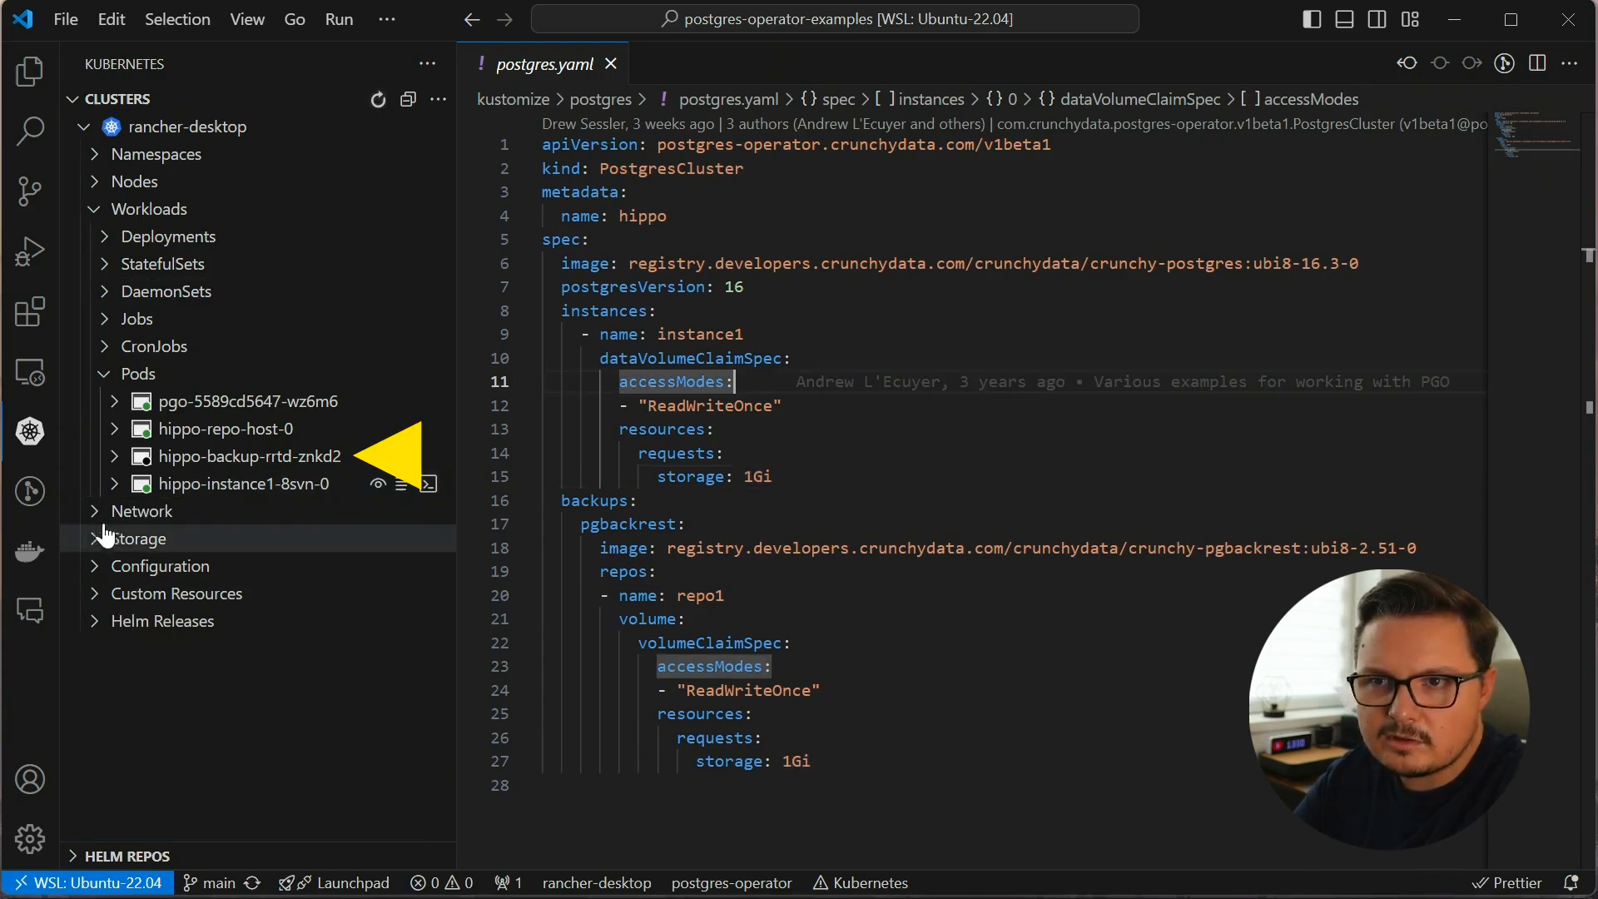
left_click(144, 511)
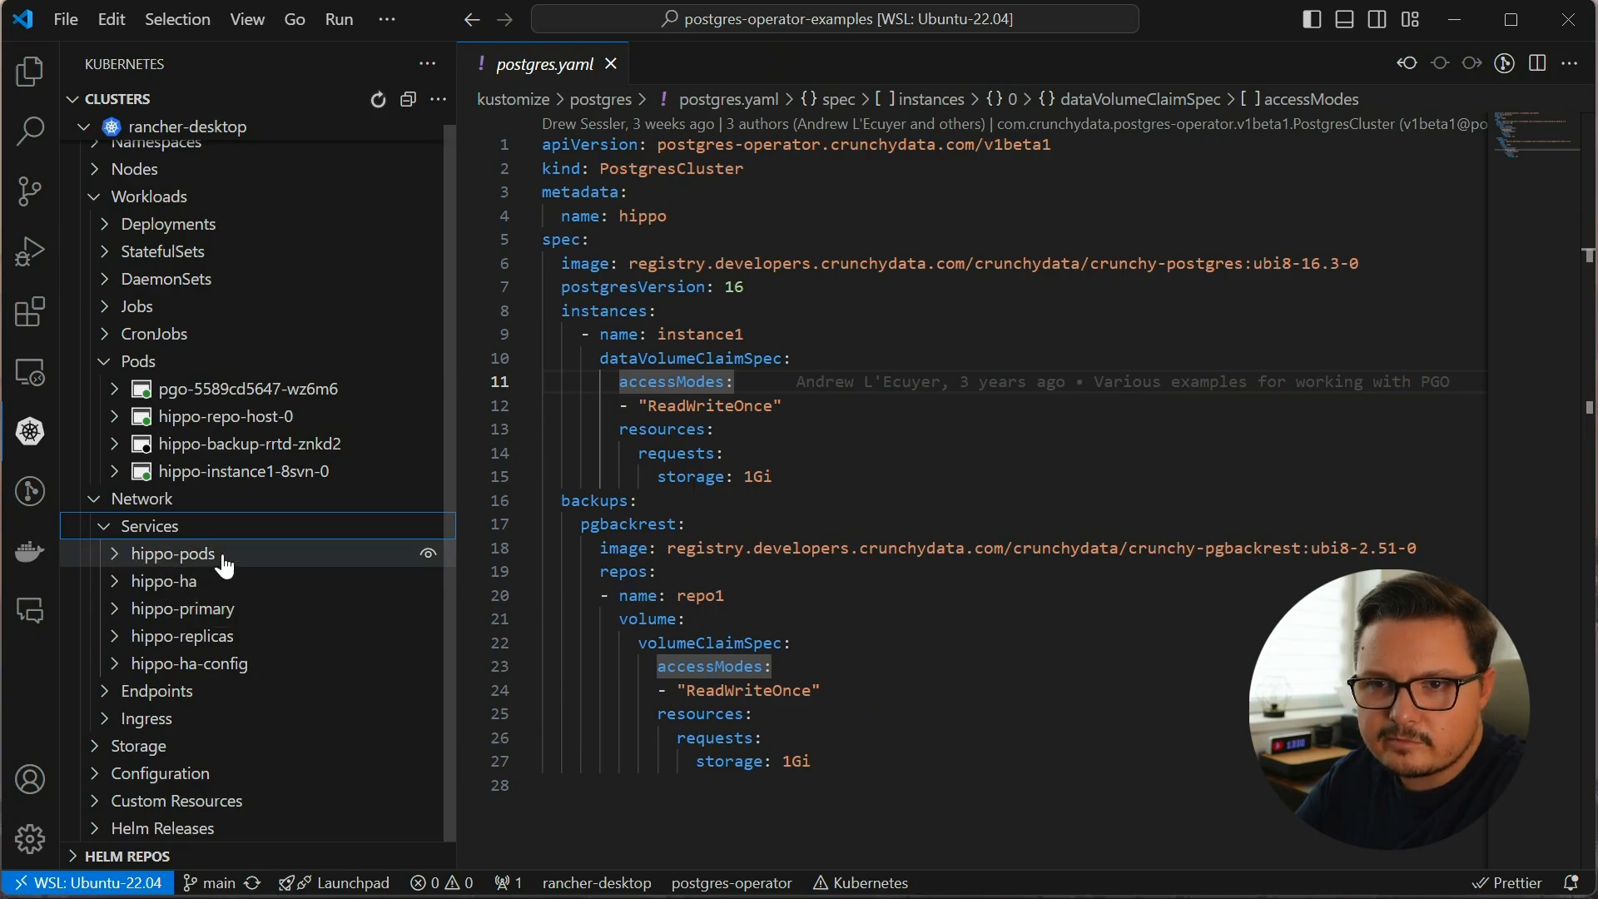
mouse_move(168, 586)
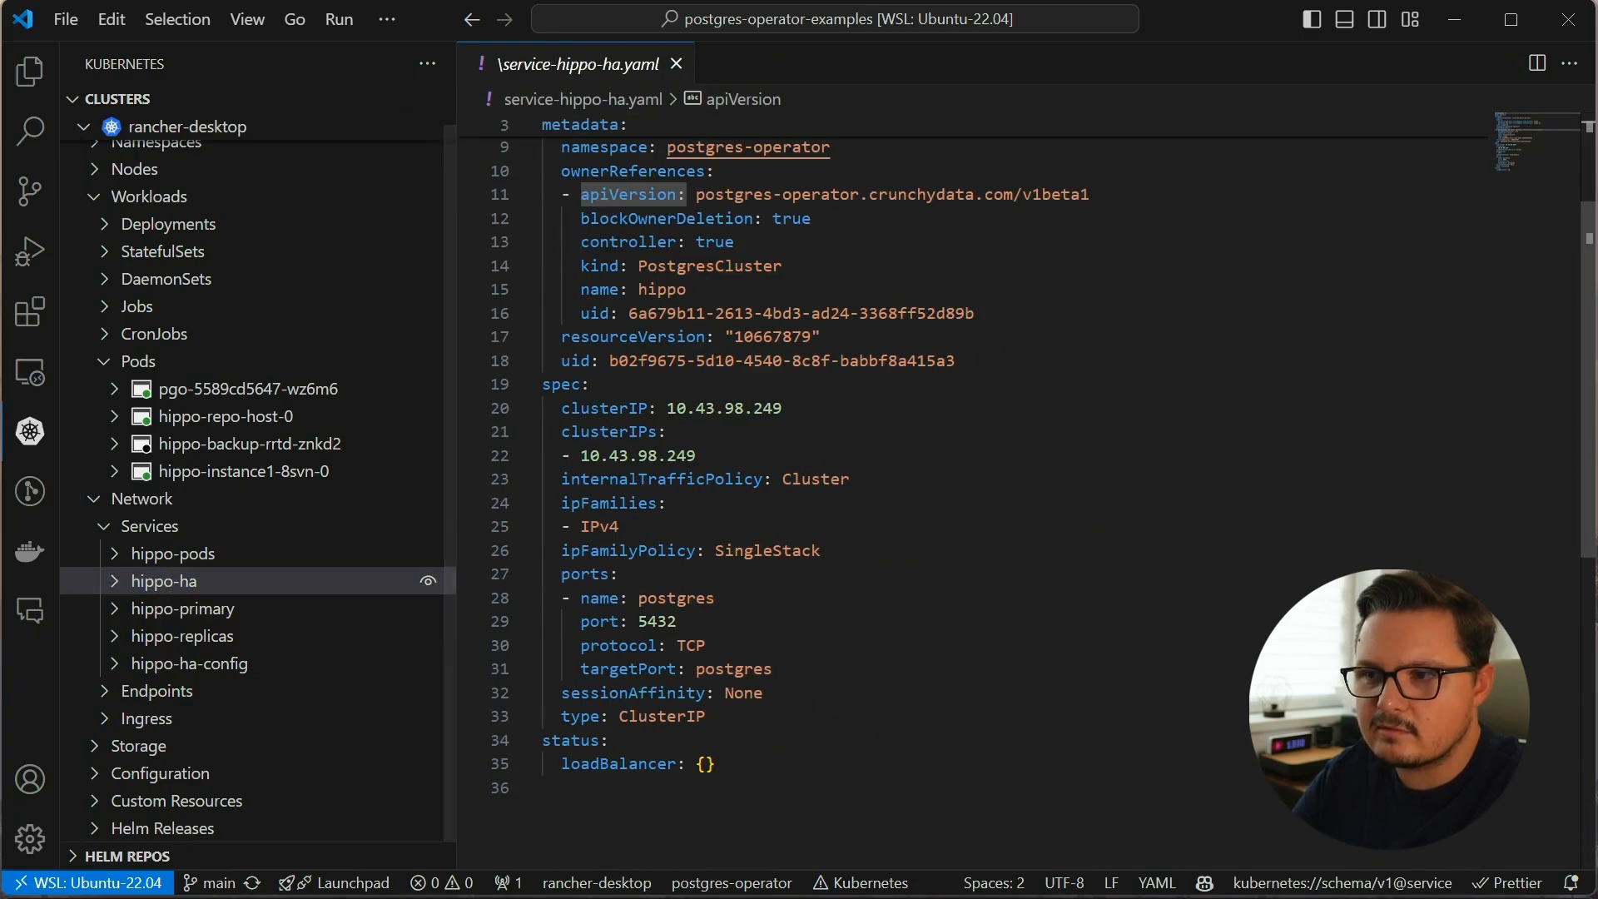
left_click(676, 63)
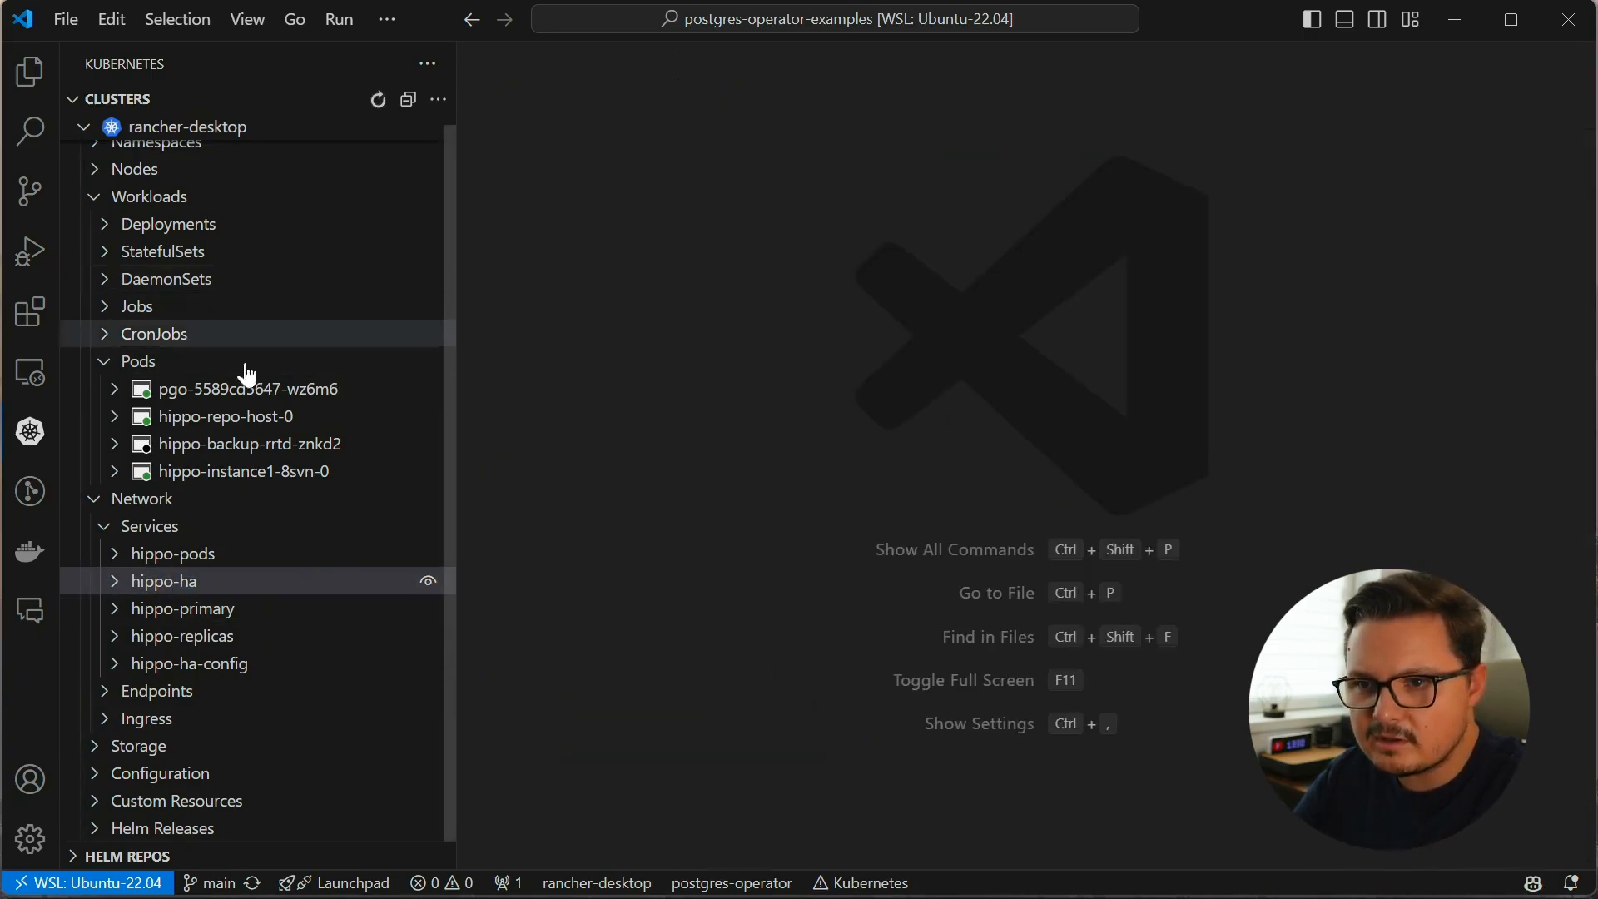
mouse_move(265, 642)
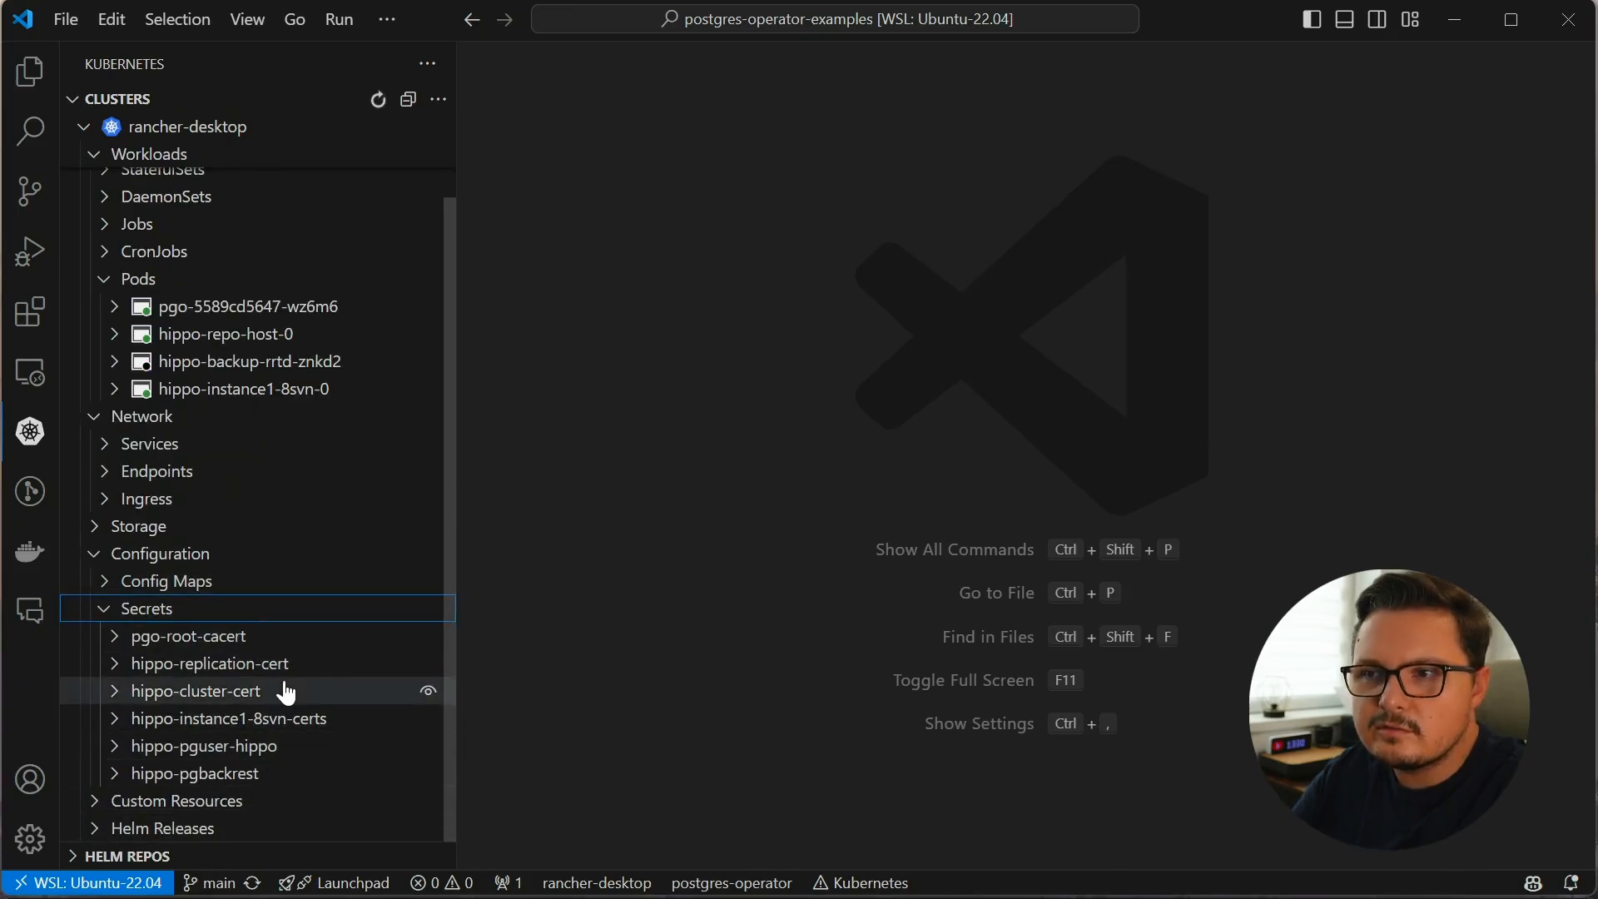
mouse_move(203, 746)
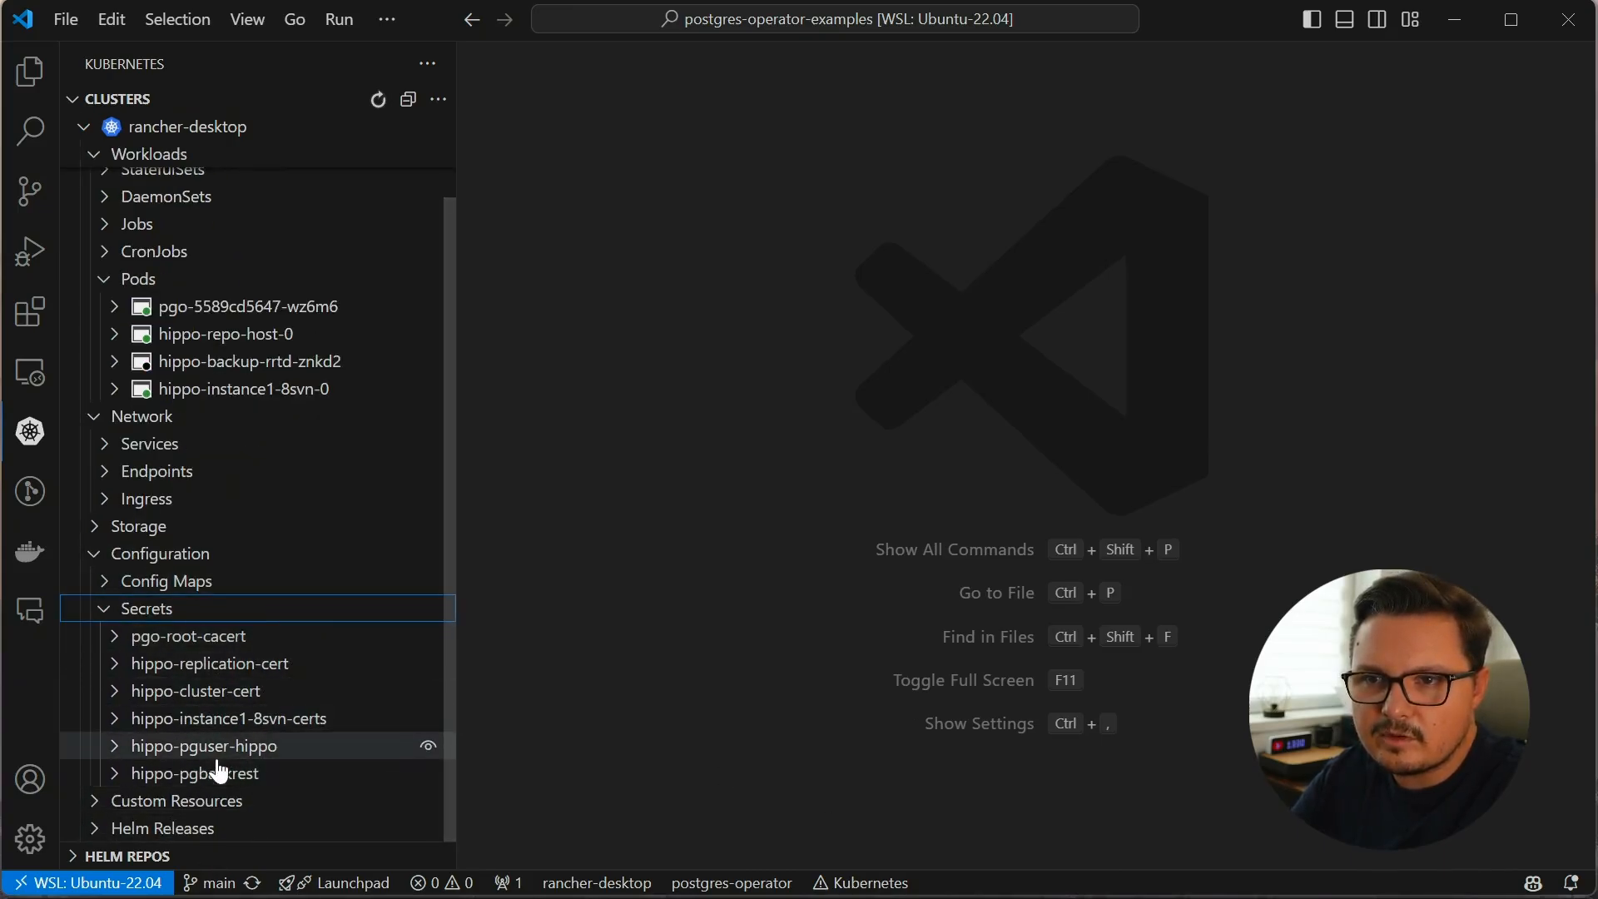
Reveal the hippo-pguser-hippo secret's dbname, host, jdbc-uri, password and uri values, then return to the files
left_click(203, 746)
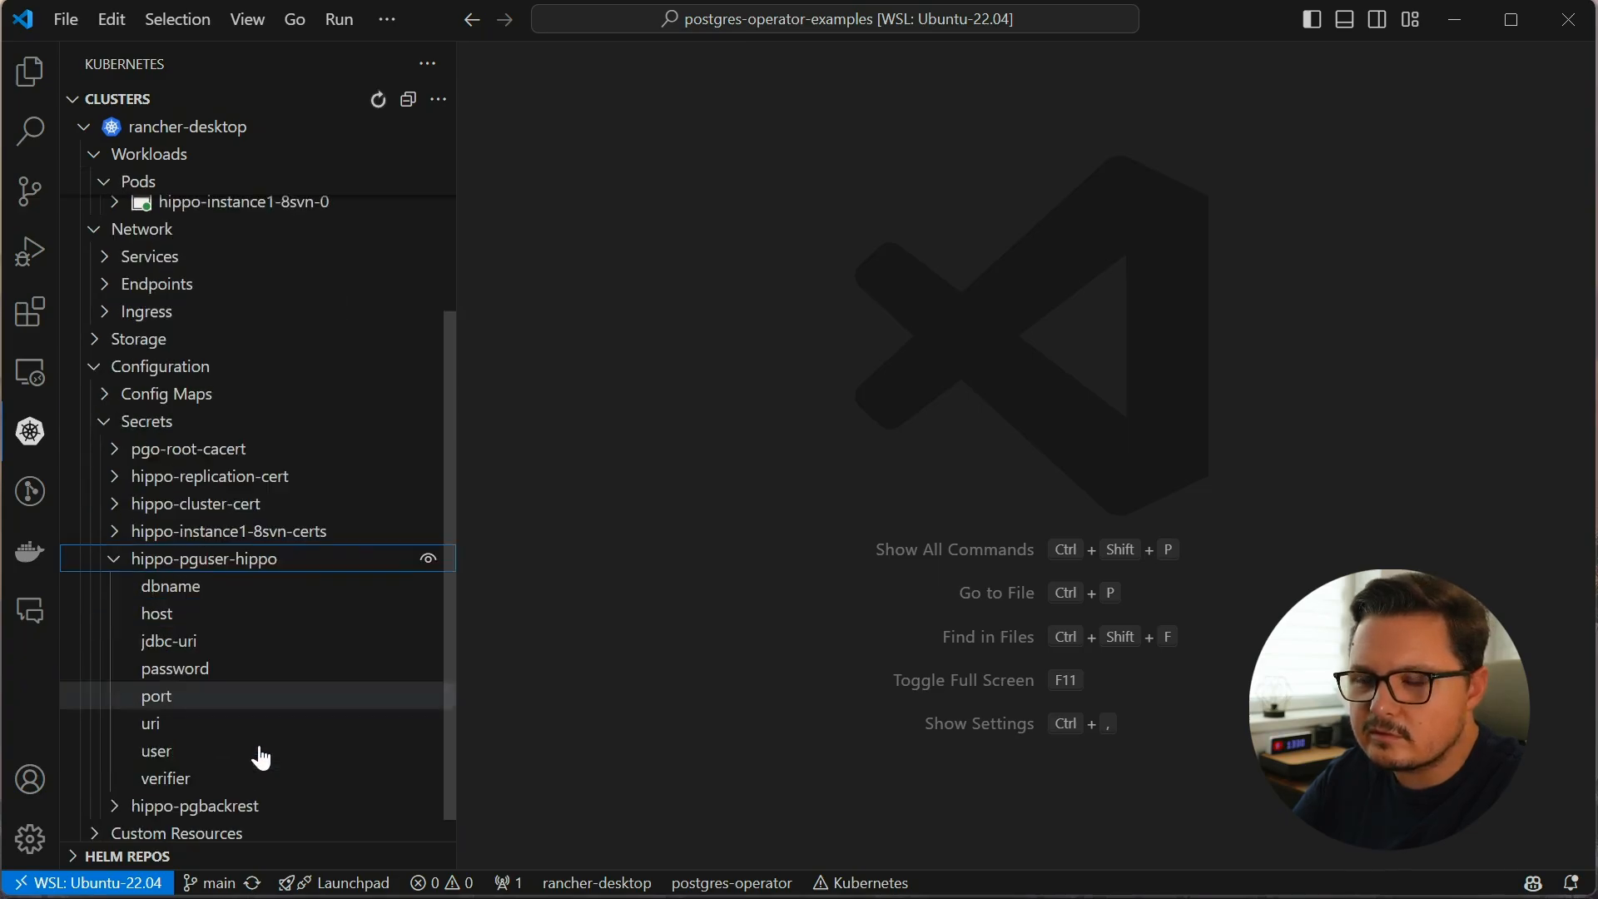
left_click(170, 586)
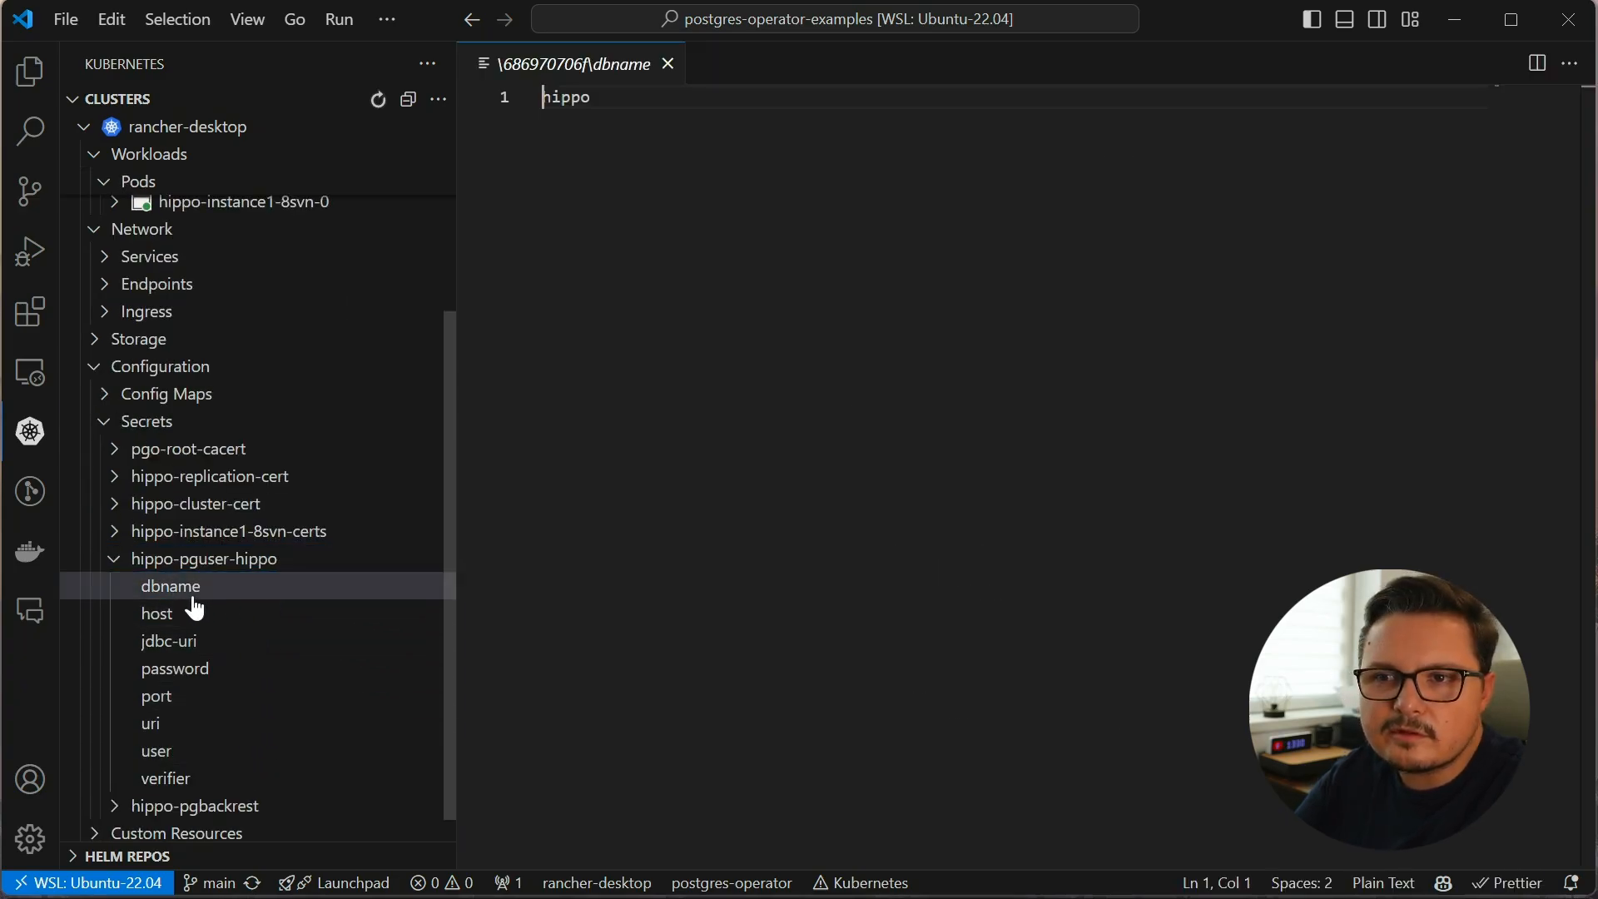
left_click(157, 612)
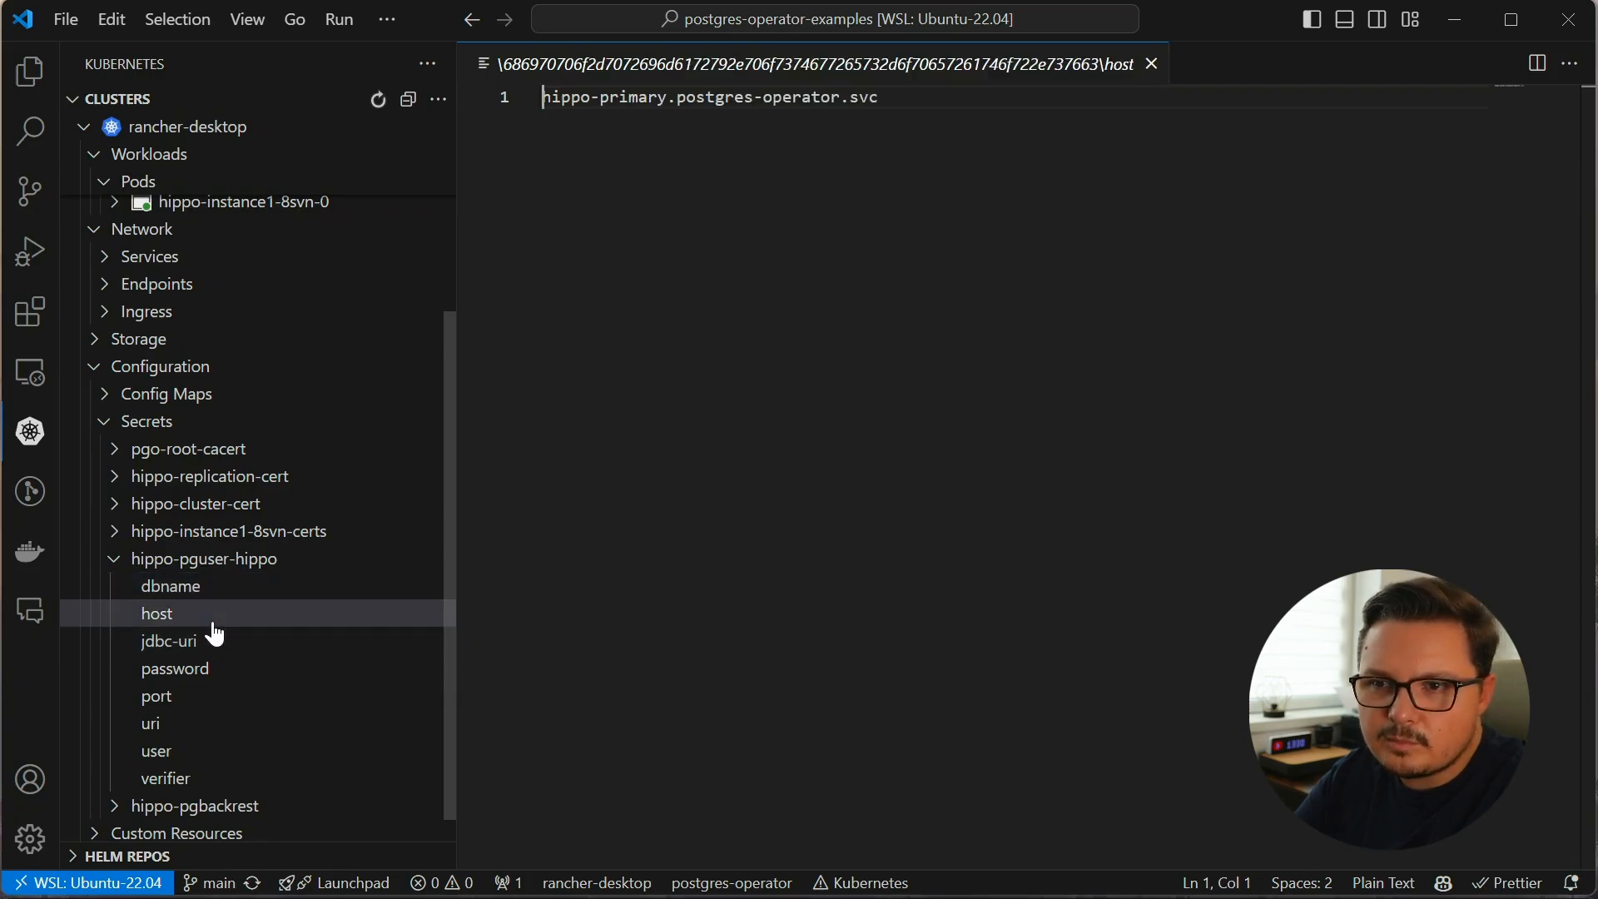
left_click(170, 641)
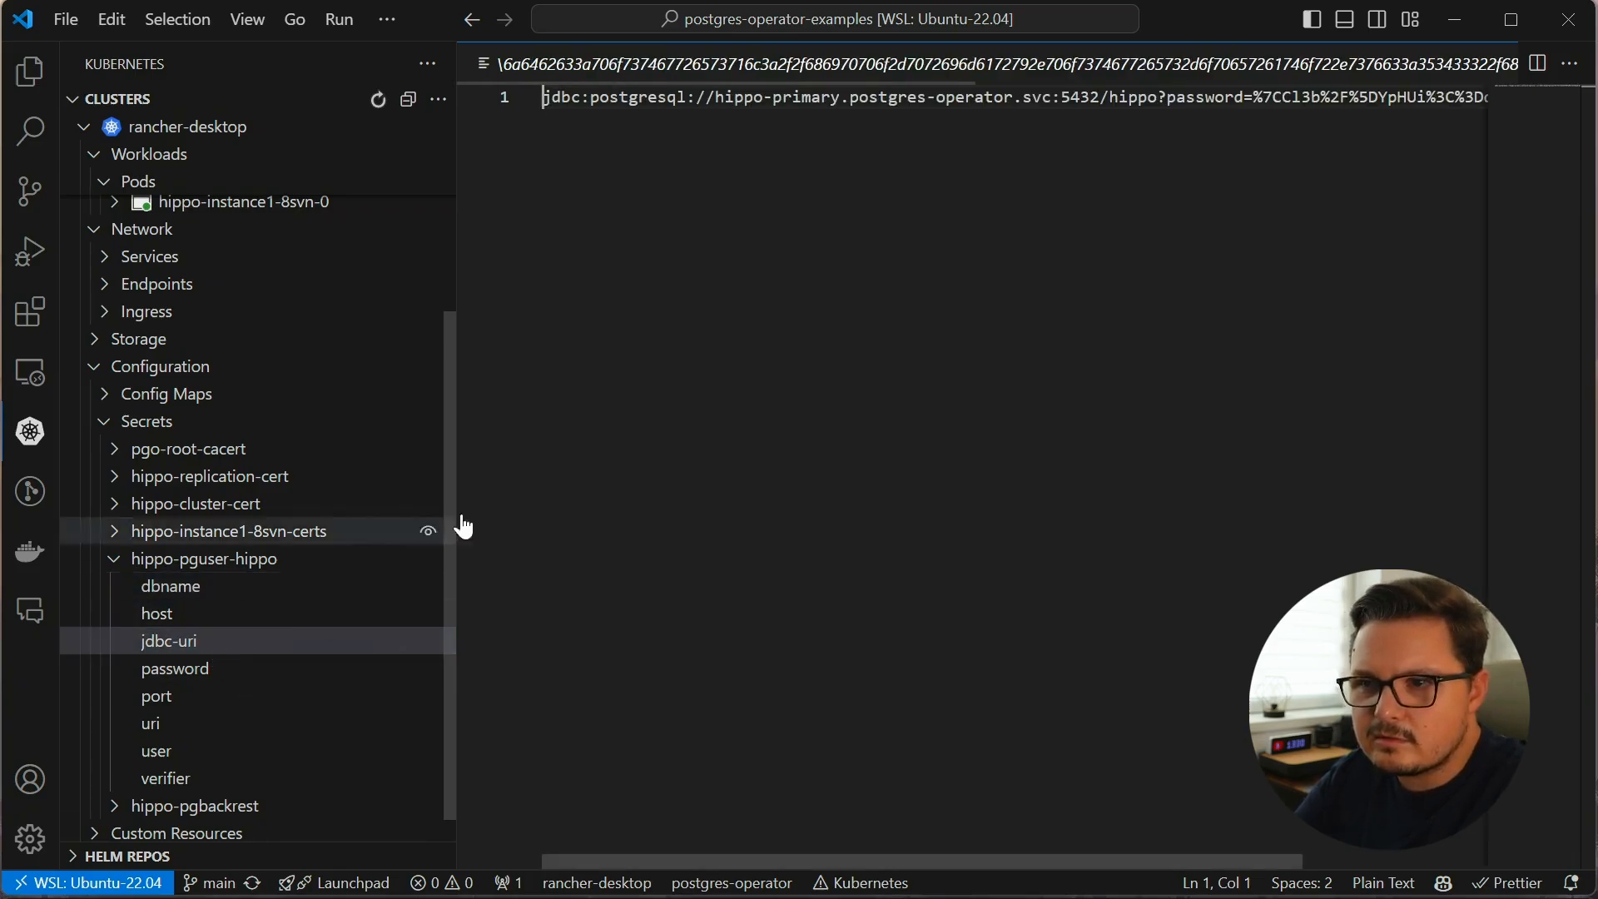
left_click(175, 667)
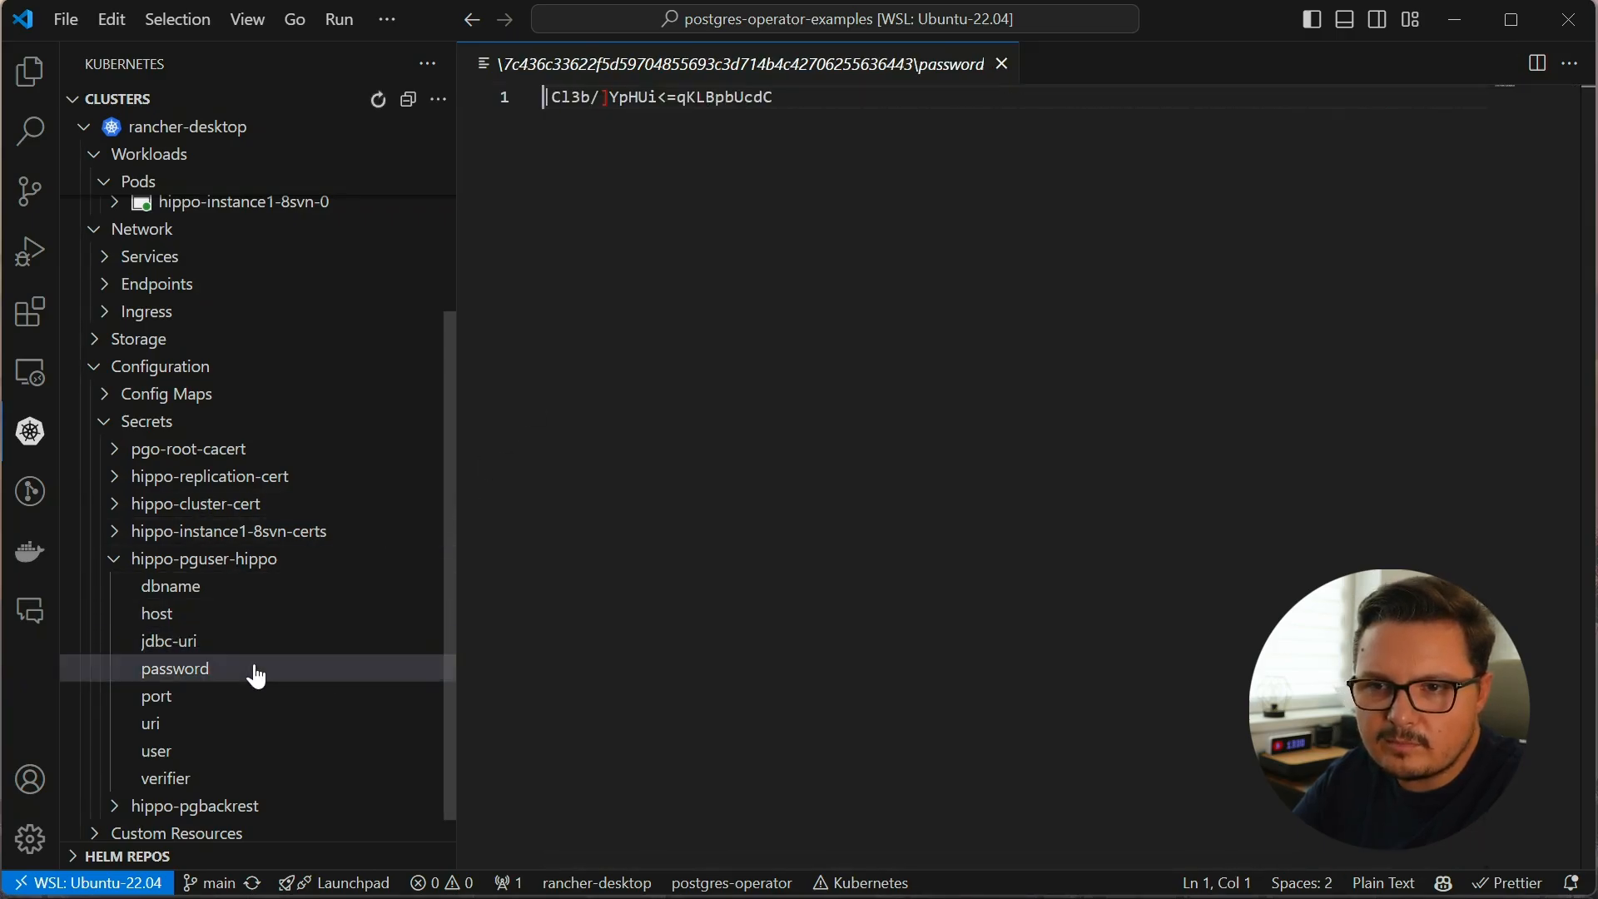
left_click(175, 669)
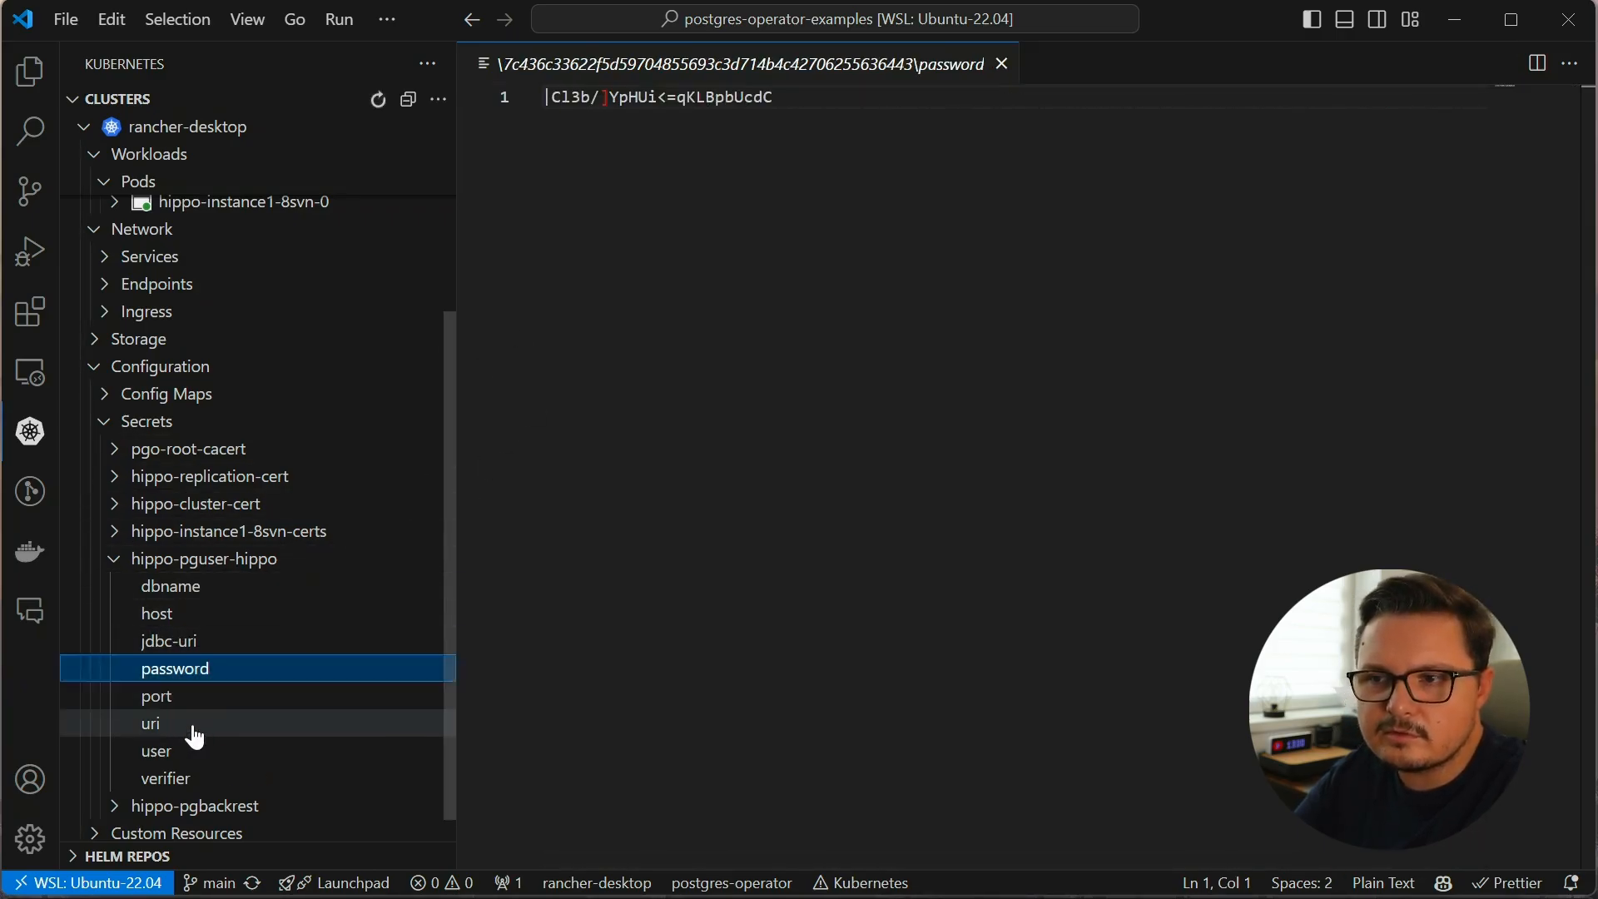
left_click(149, 722)
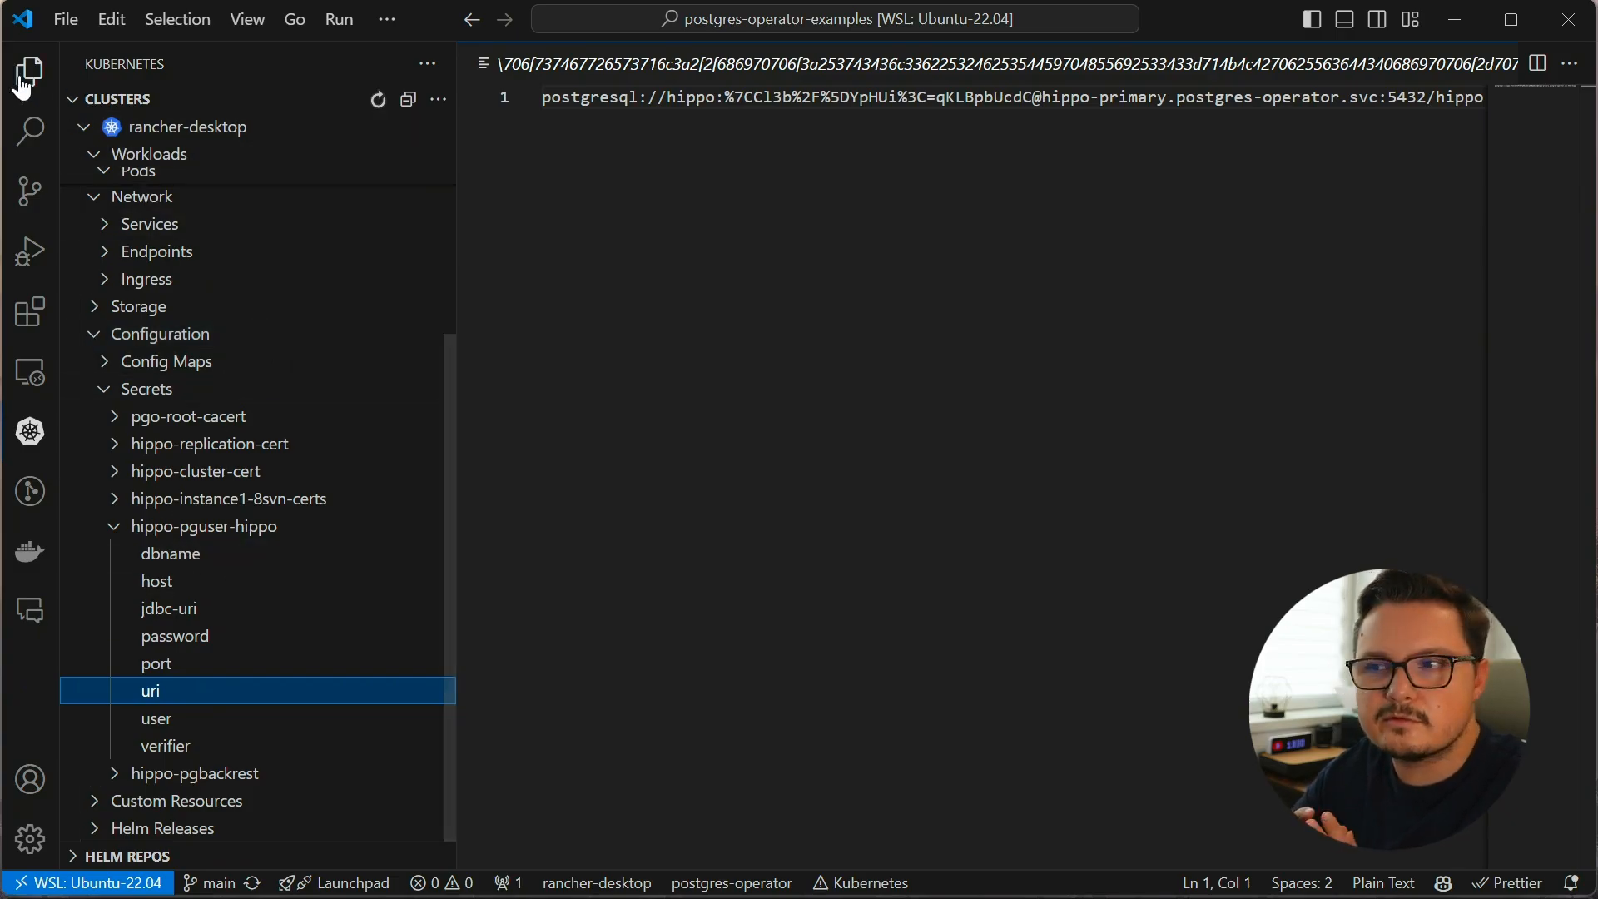
left_click(30, 72)
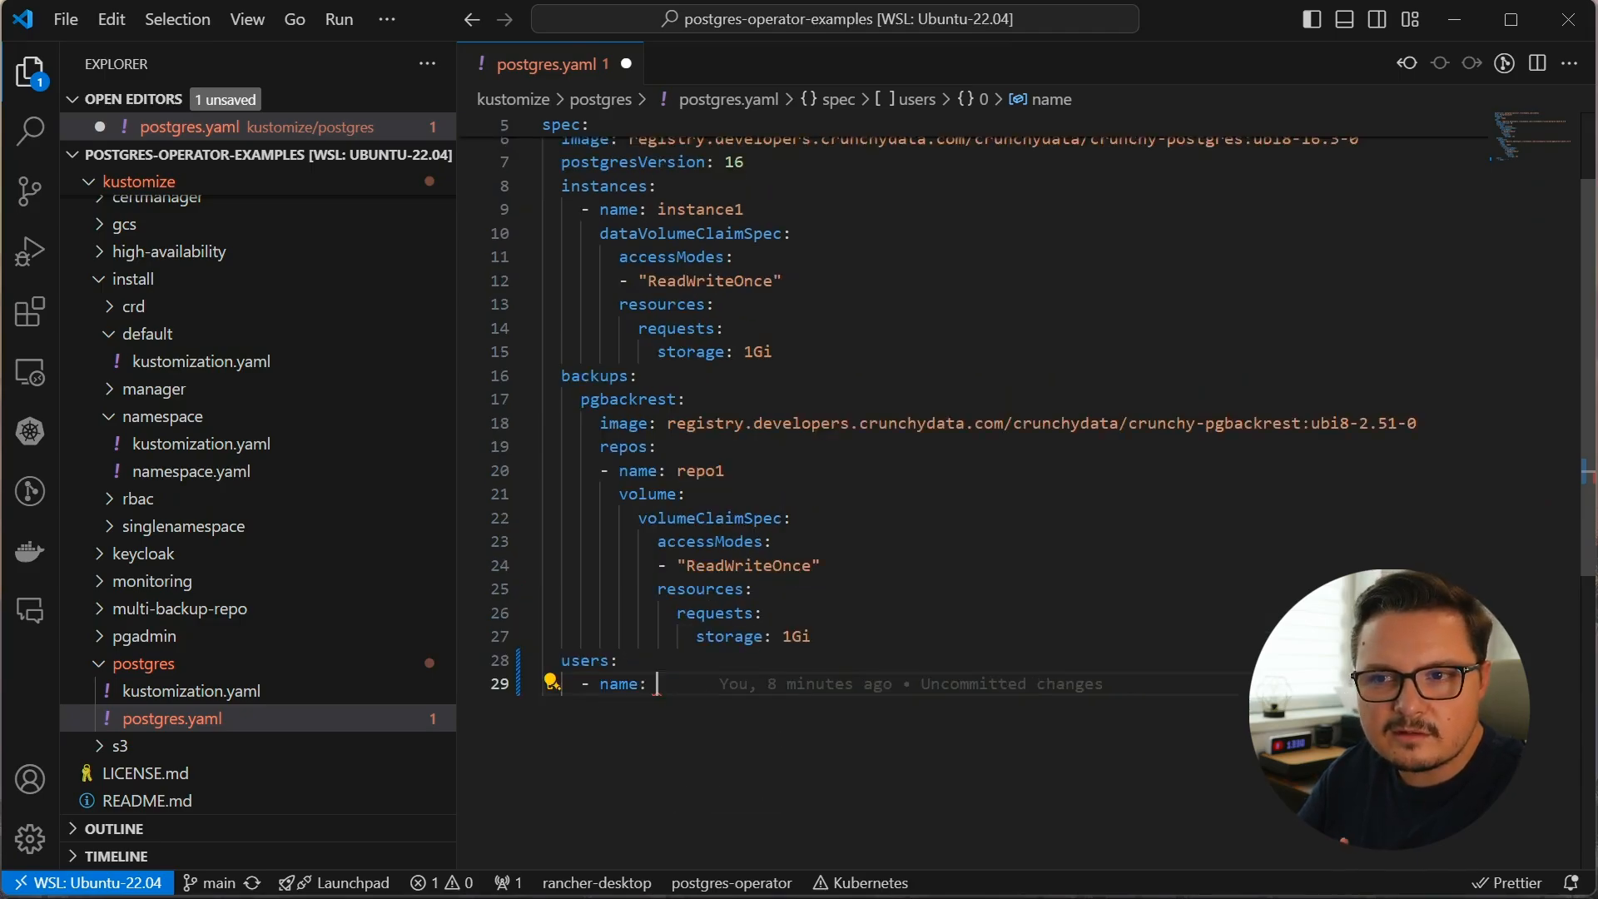
Define user test with testdb and SUPERUSER in postgres.yaml and confirm the hippo-pguser-test secret exists
type("test")
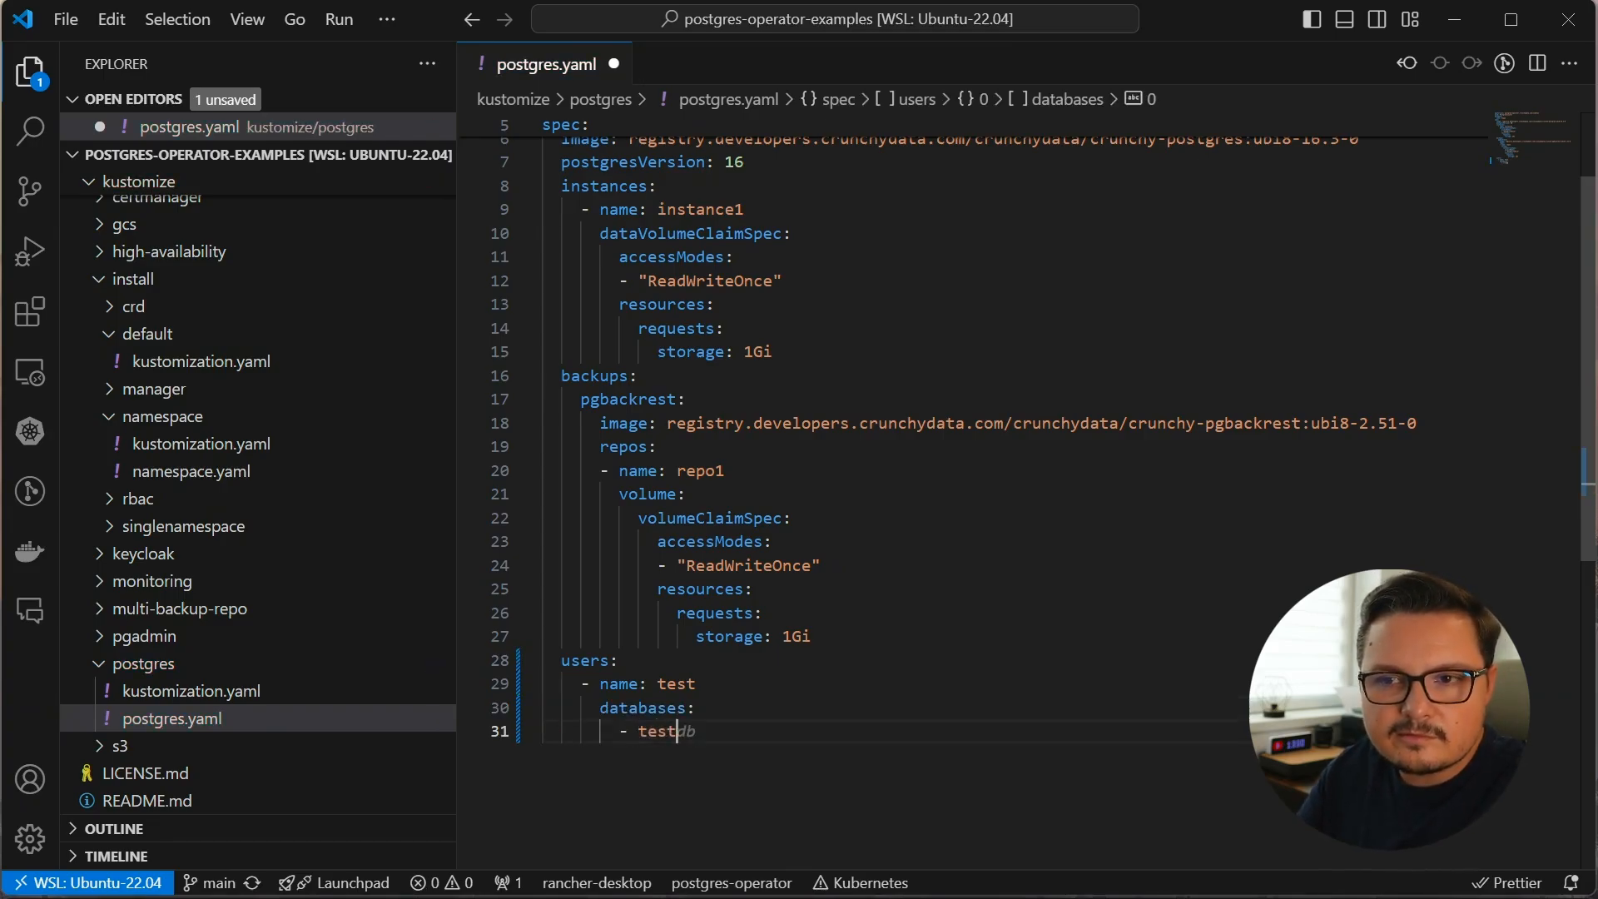
type("options: []")
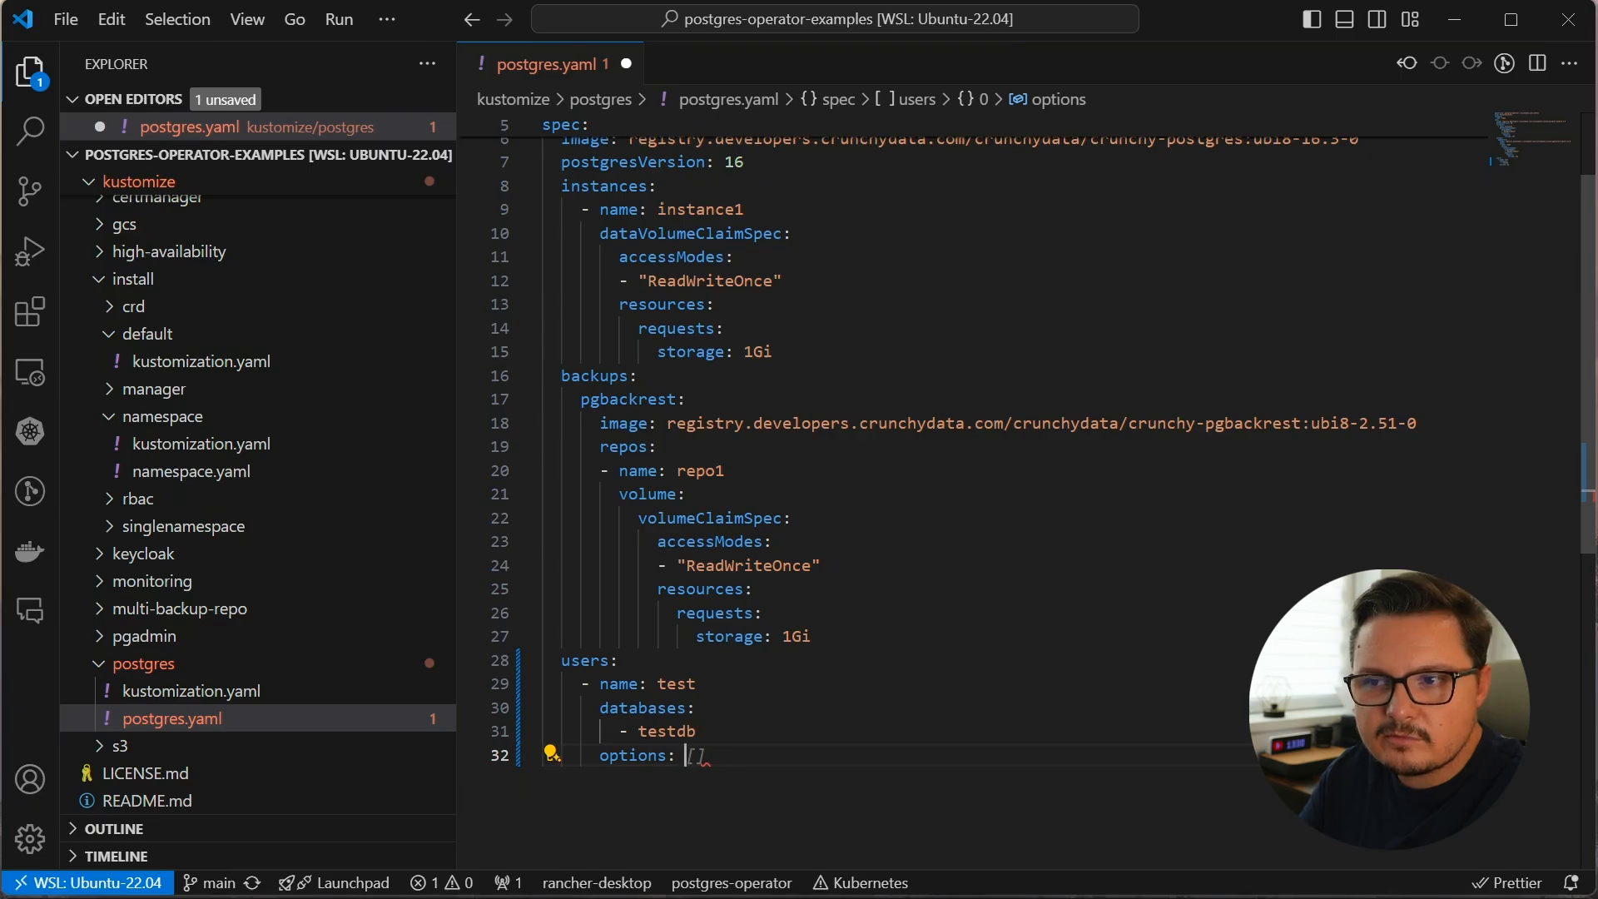
type("SUPERUSER")
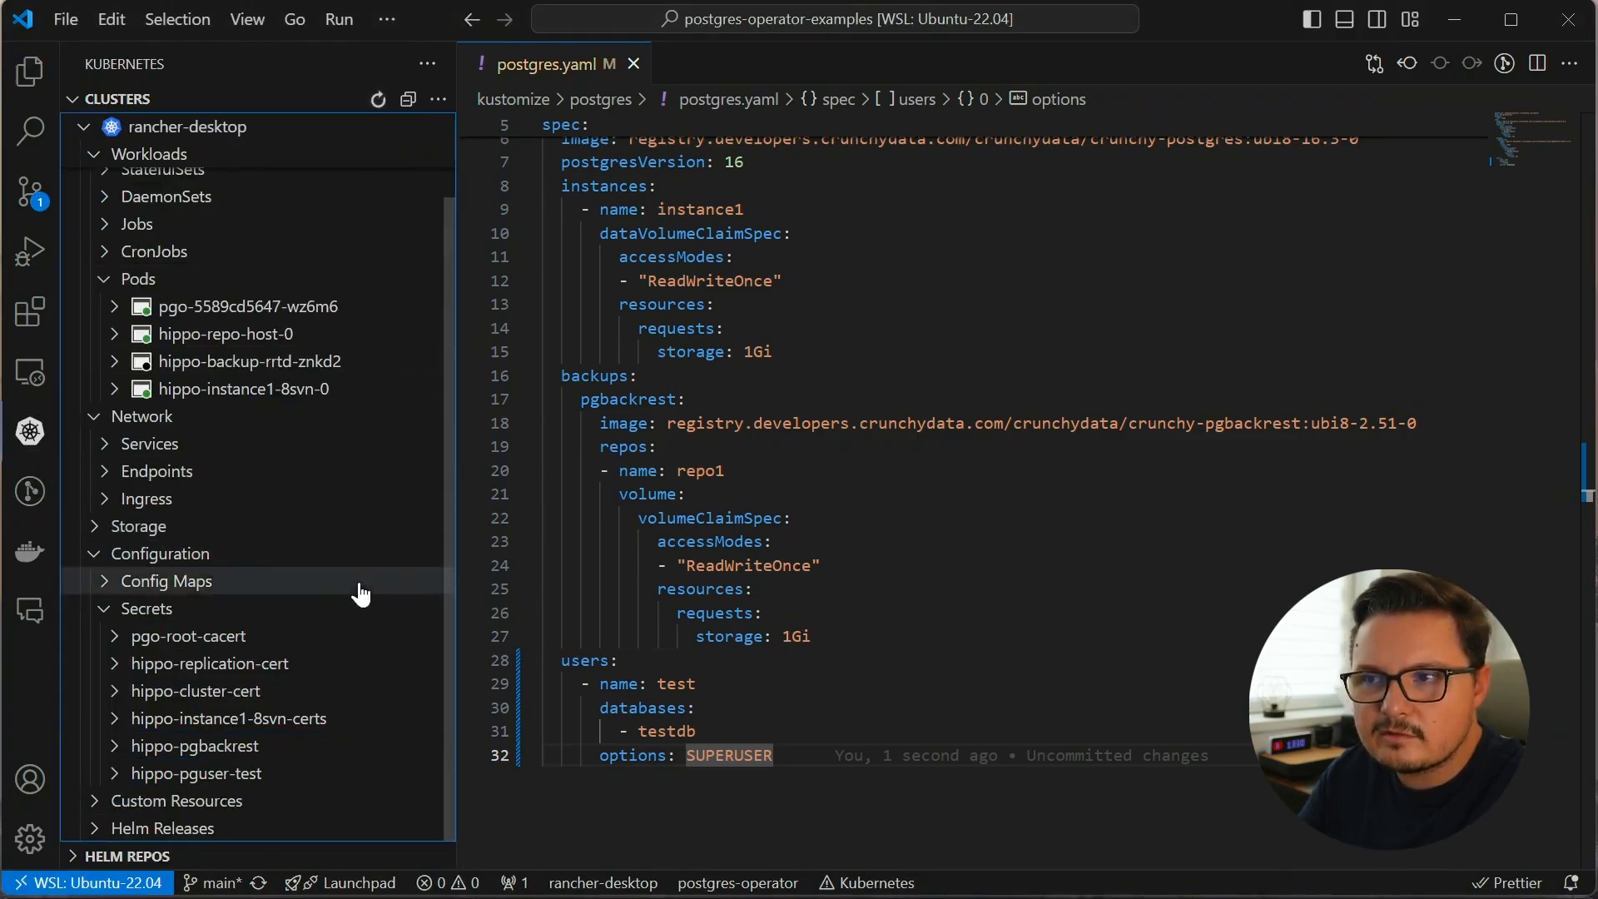
mouse_move(284, 773)
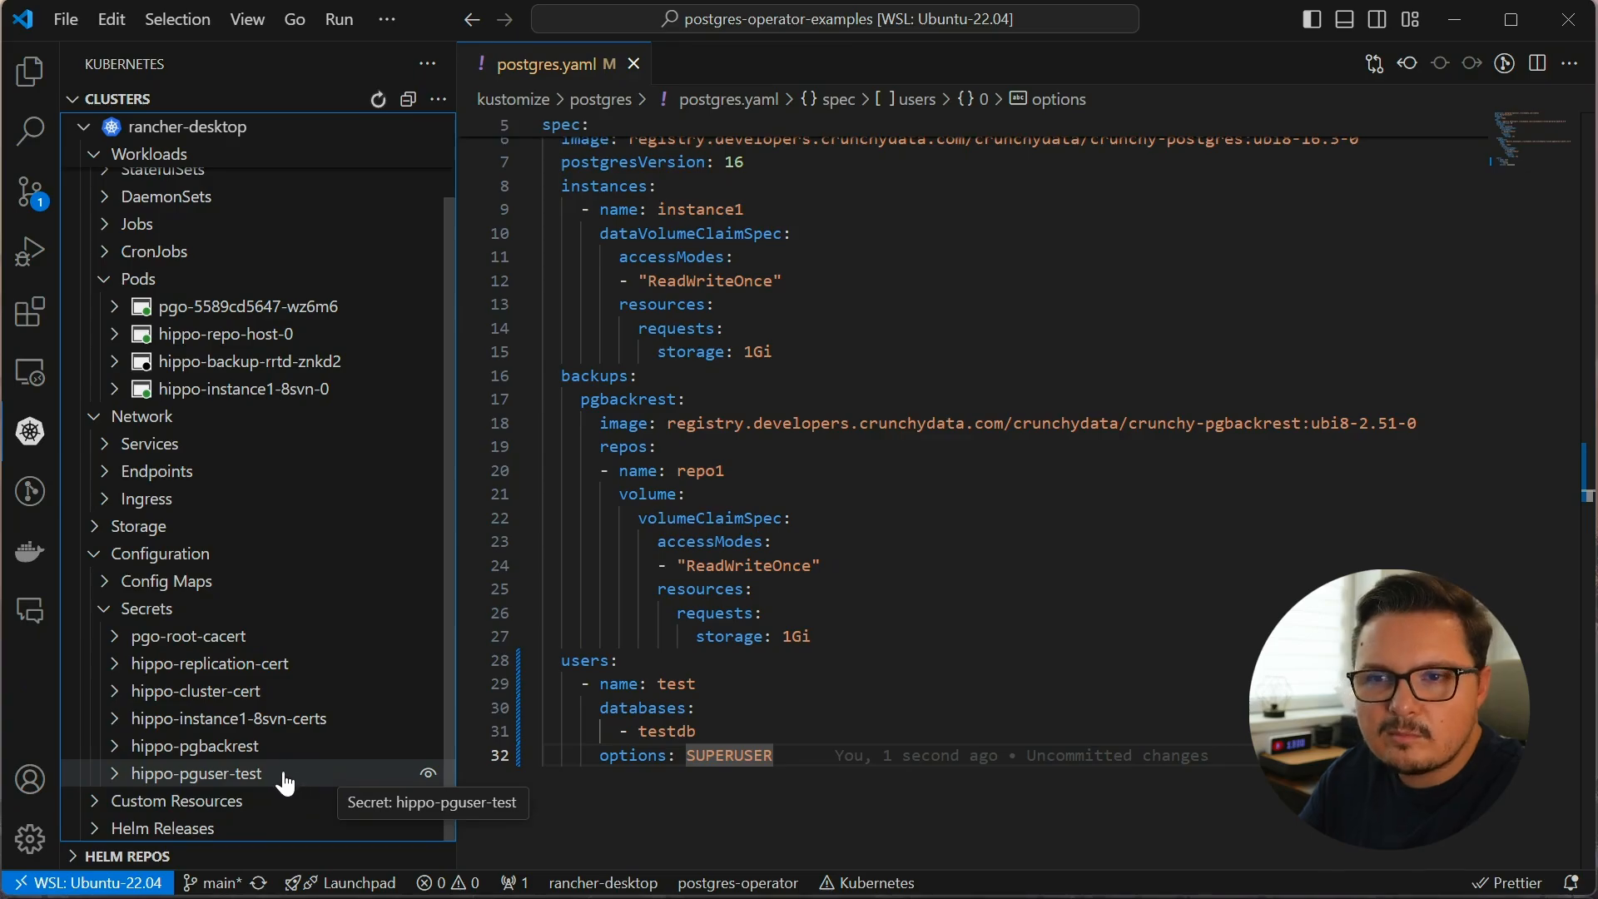
left_click(196, 773)
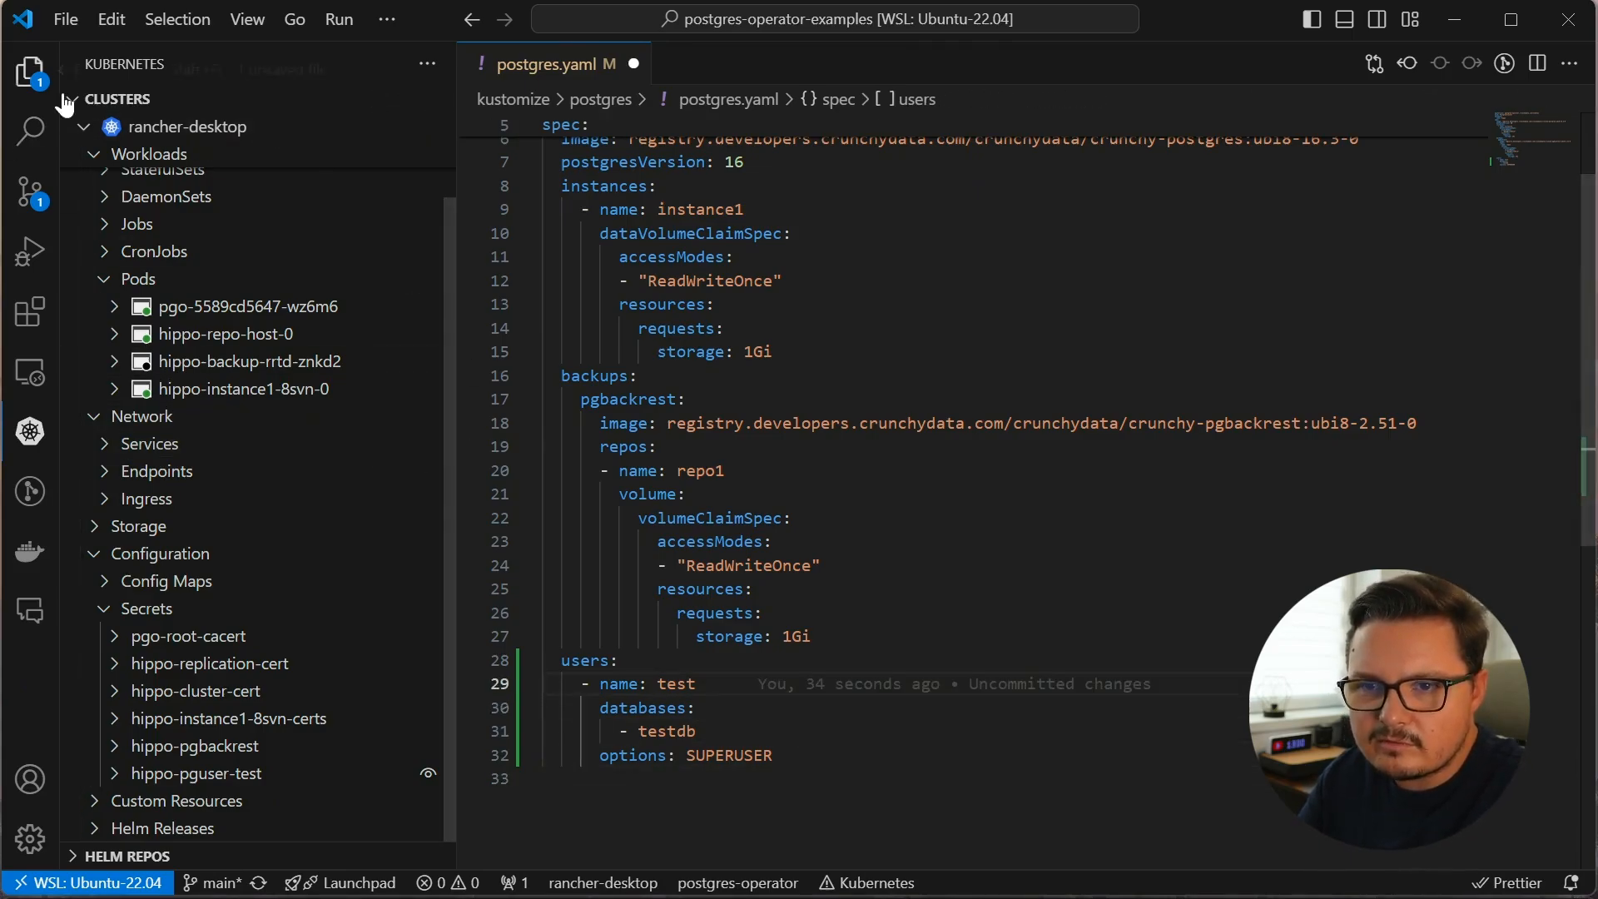
left_click(30, 72)
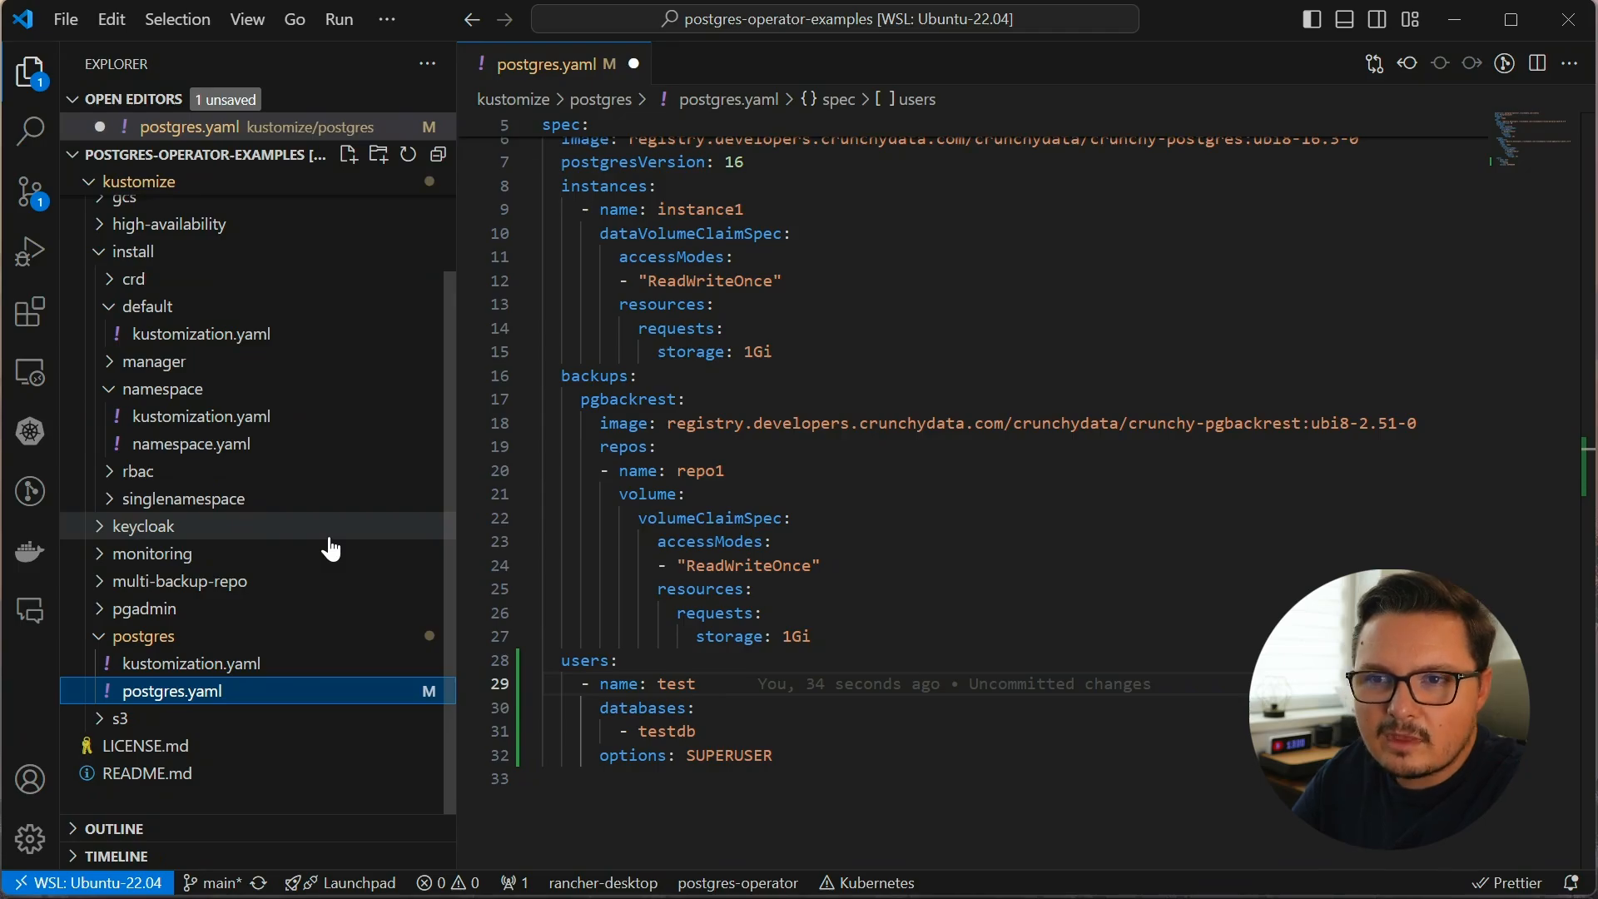
Run k apply -k ./kustomize/pgadmin/ in the terminal
left_click(144, 609)
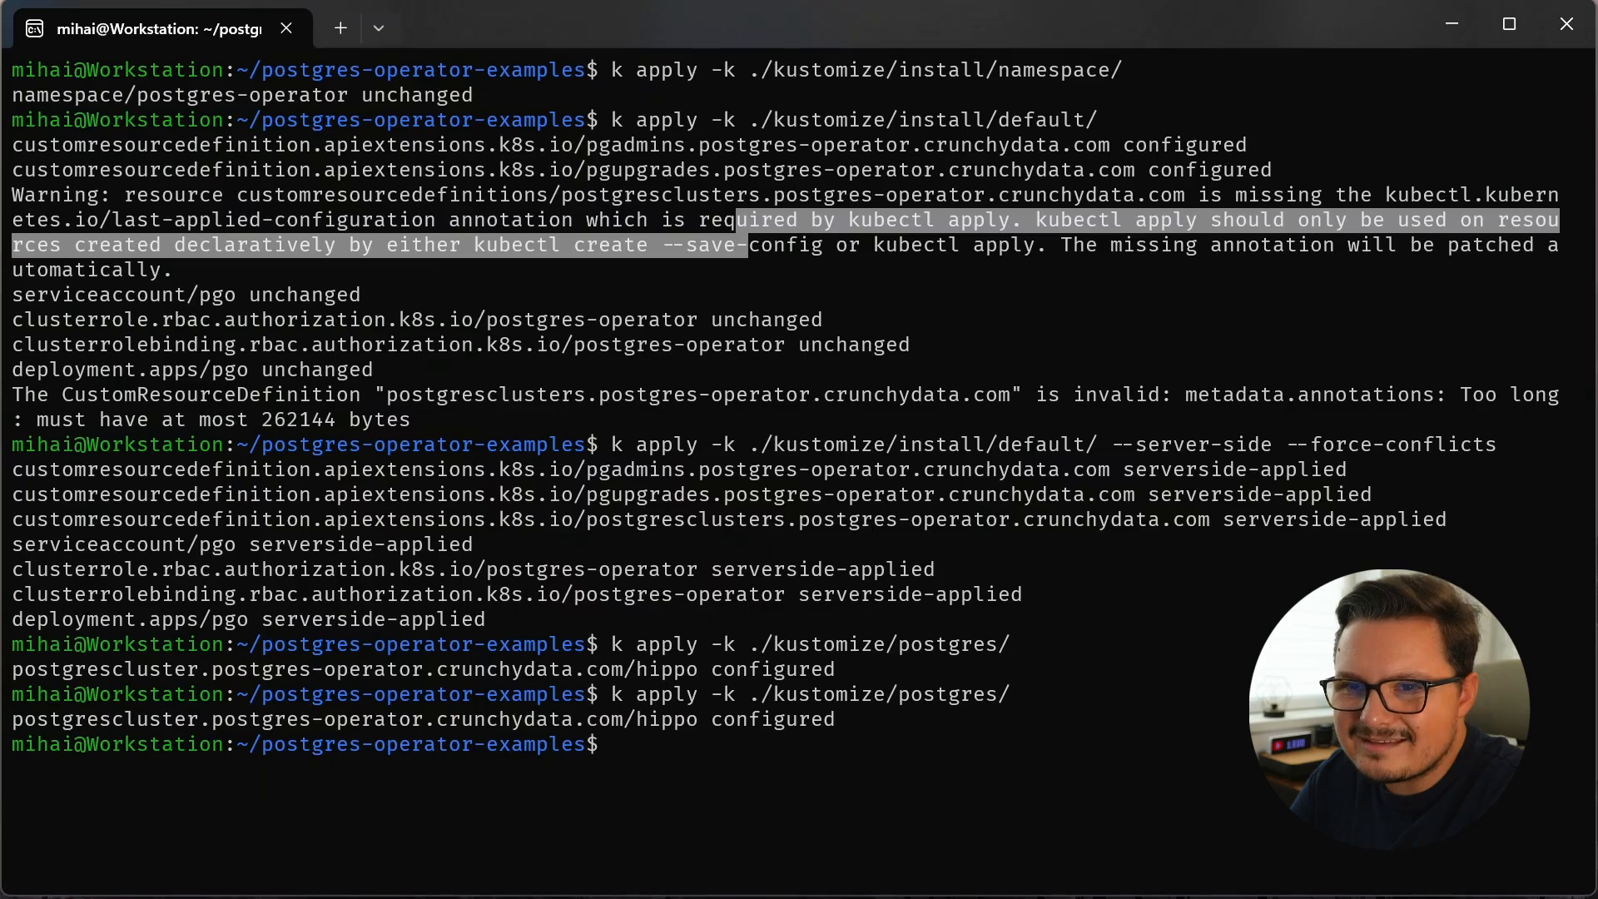
type("k apply -k ./kustomize/pgadmin/")
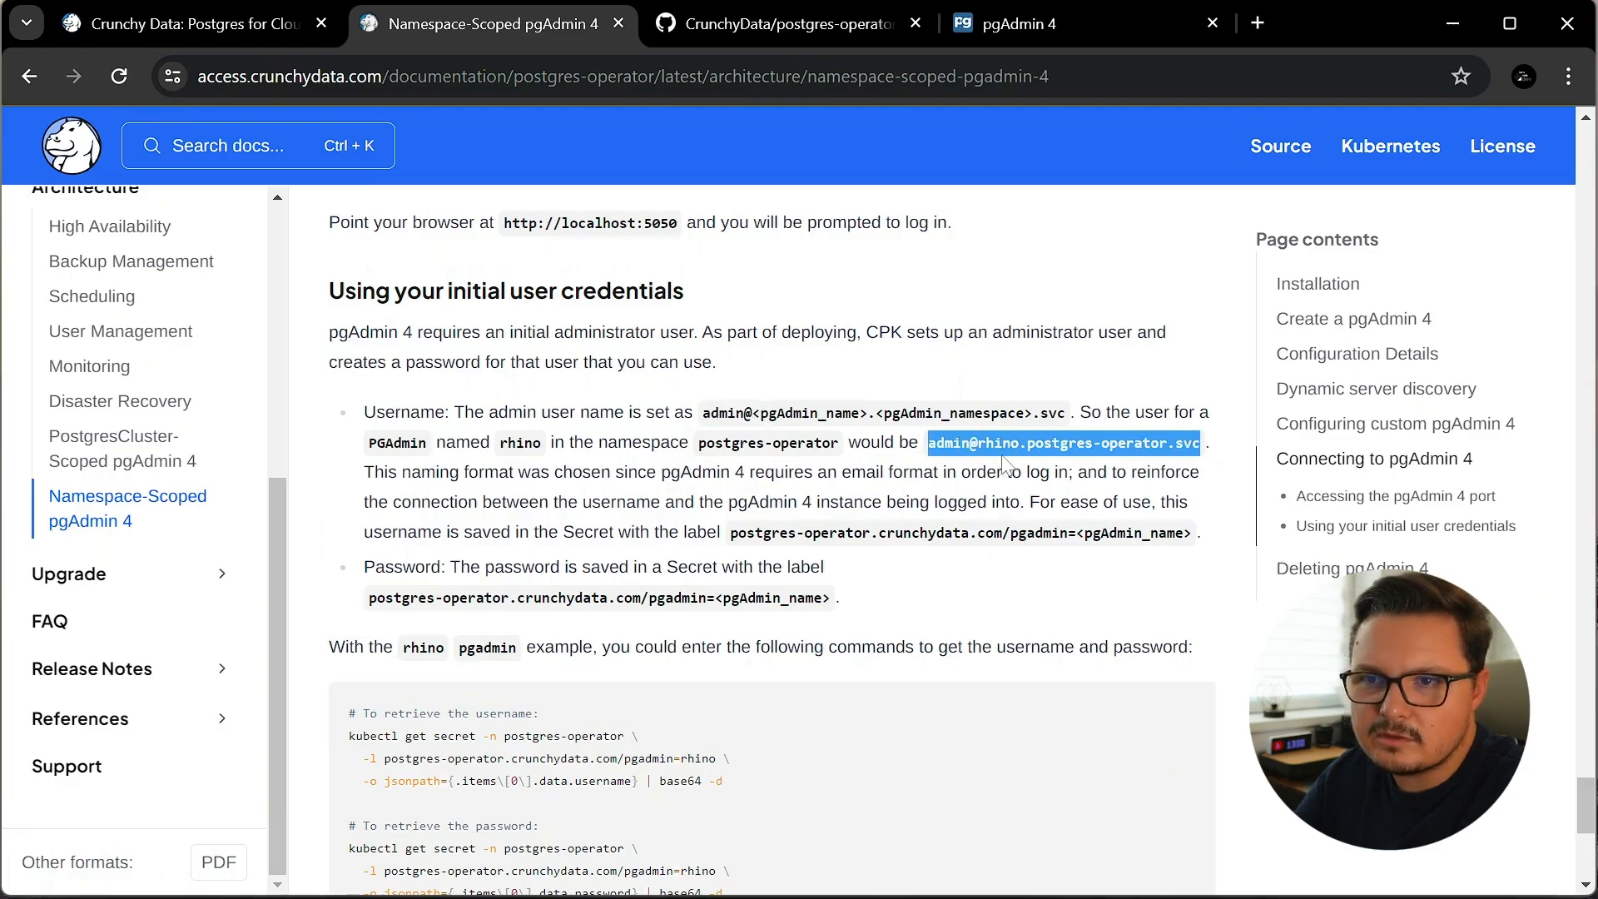
Read the pgAdmin 4 initial credentials docs and view the login username in the pgadmin secret
left_click(1022, 22)
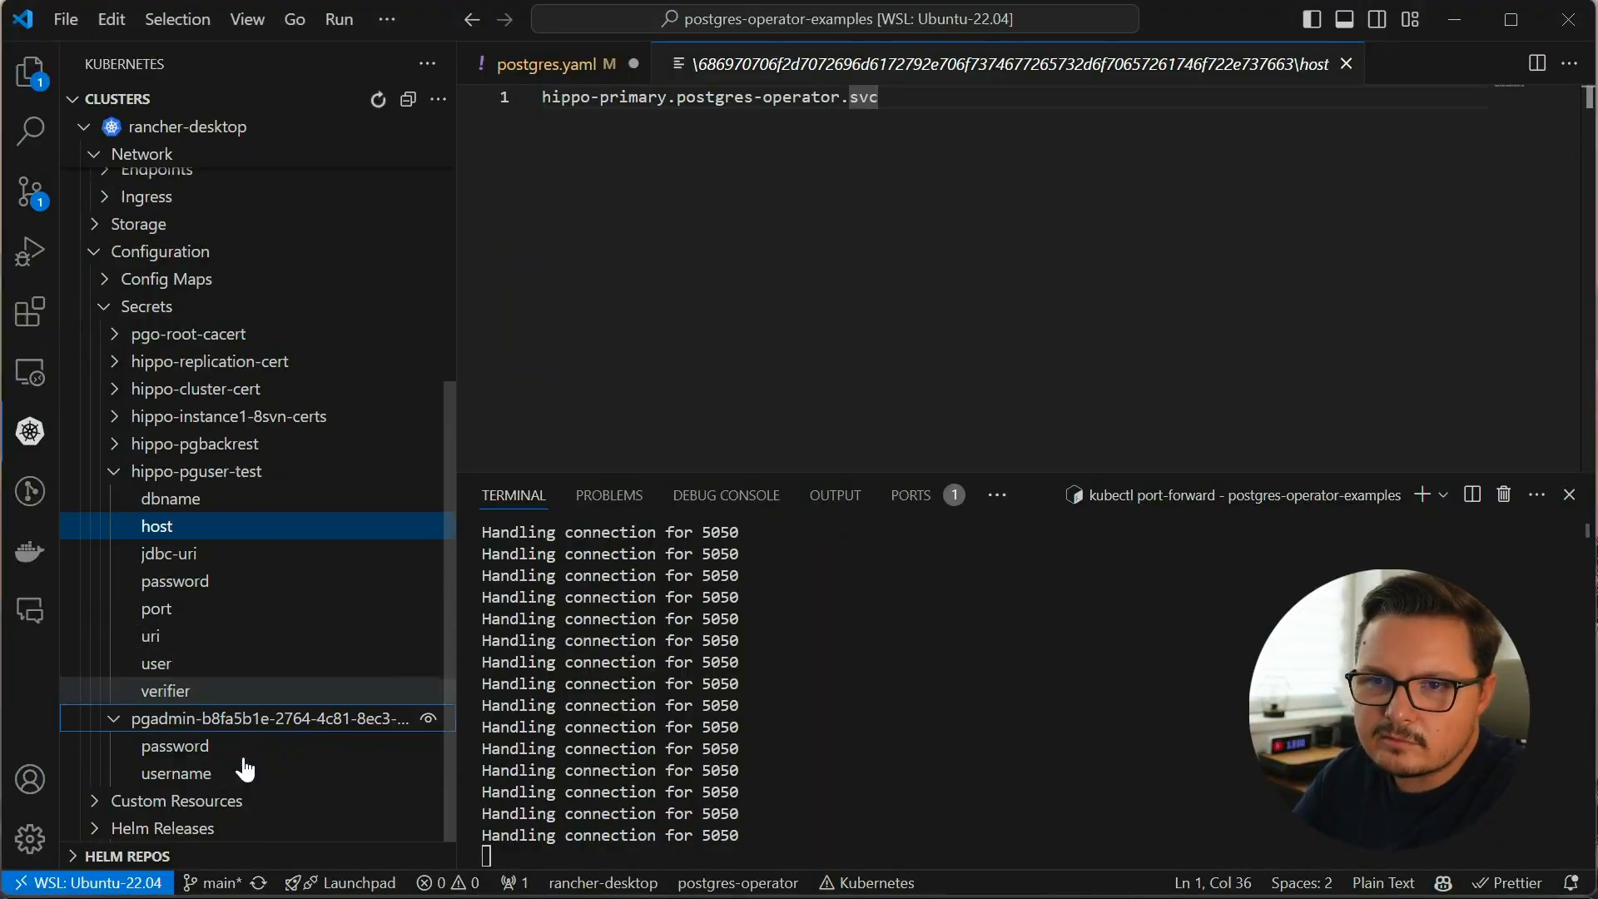
left_click(175, 773)
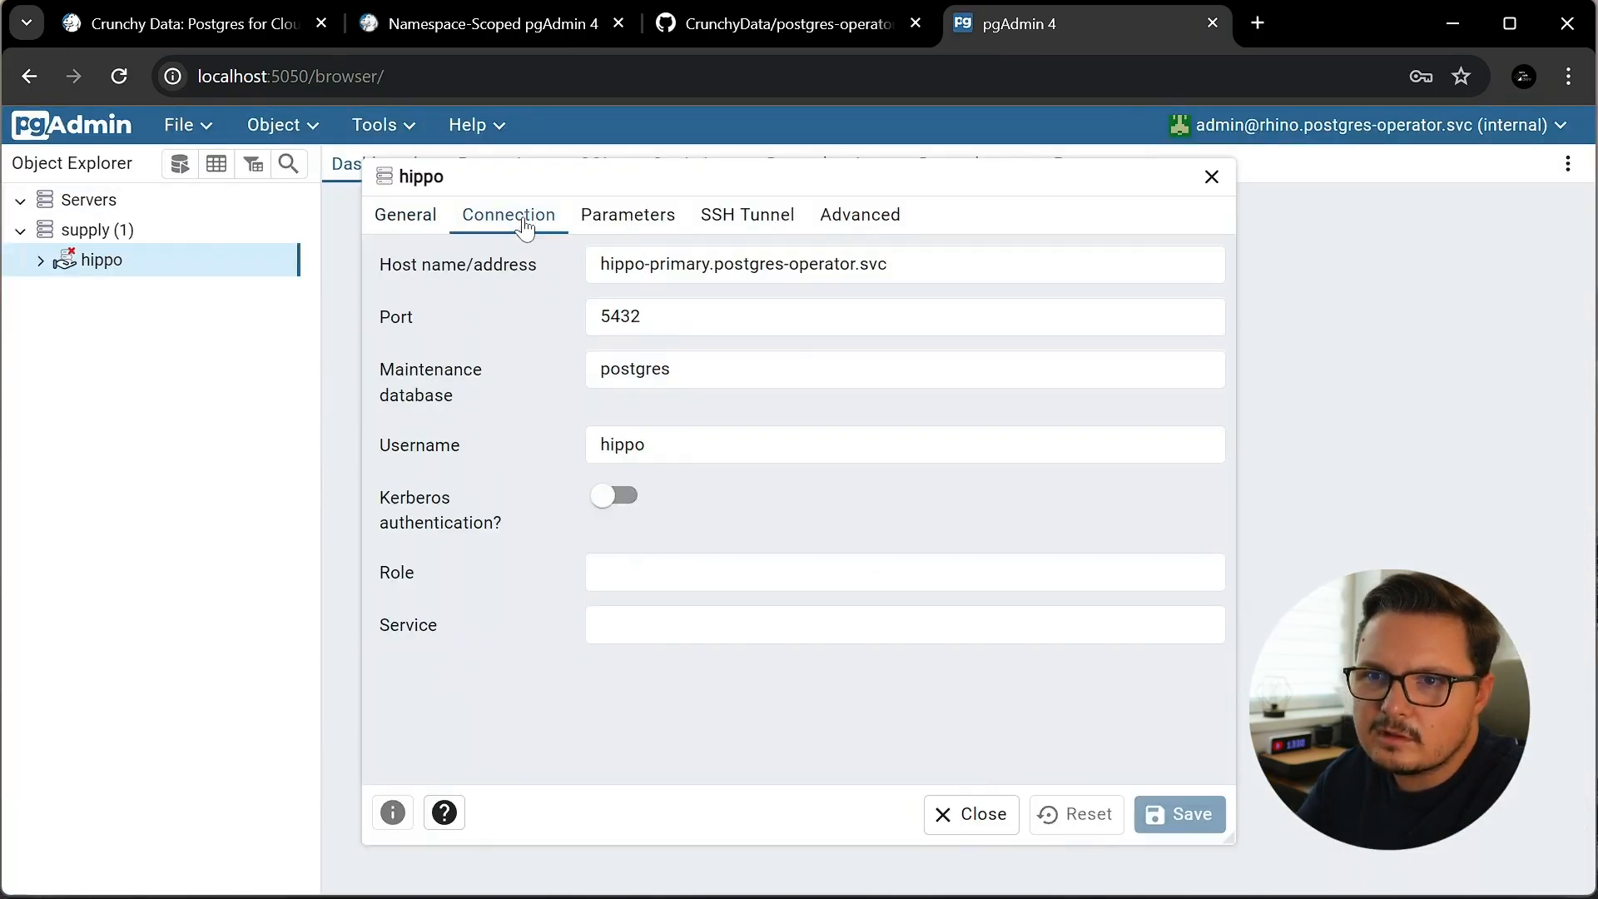
Select the hippo server's existing username in its Connection settings for replacement
double_click(621, 443)
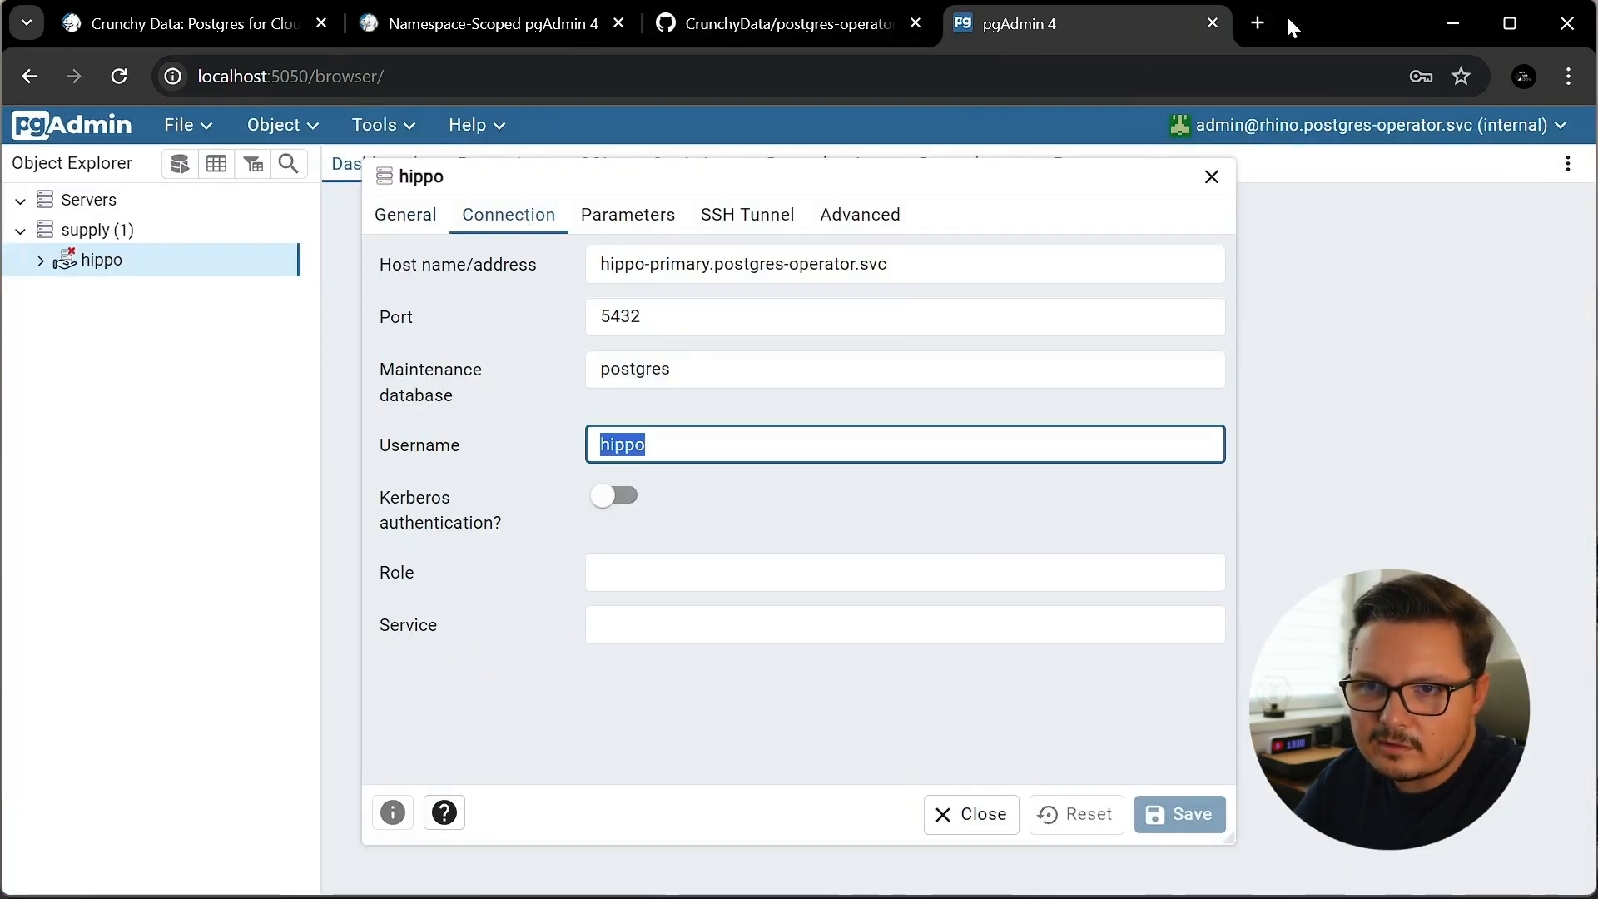